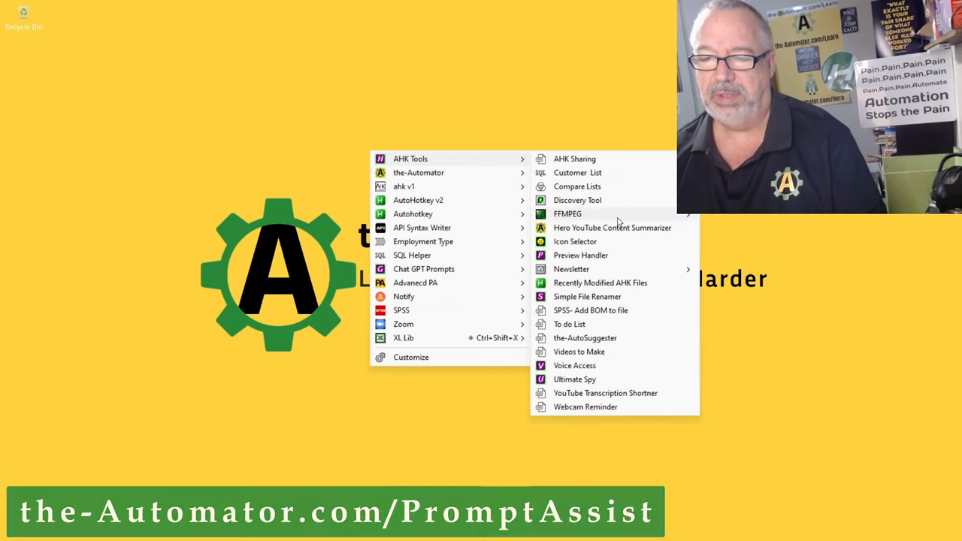
# - Launch Recently Modified AHK Files from the AHK Tools menu and let it find 42 scripts
pyautogui.click(600, 283)
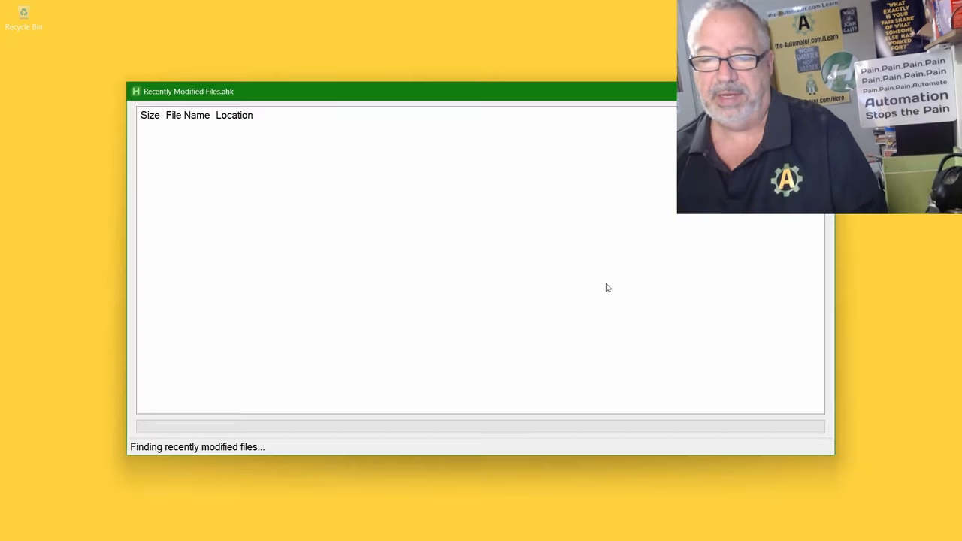
pyautogui.moveTo(613, 257)
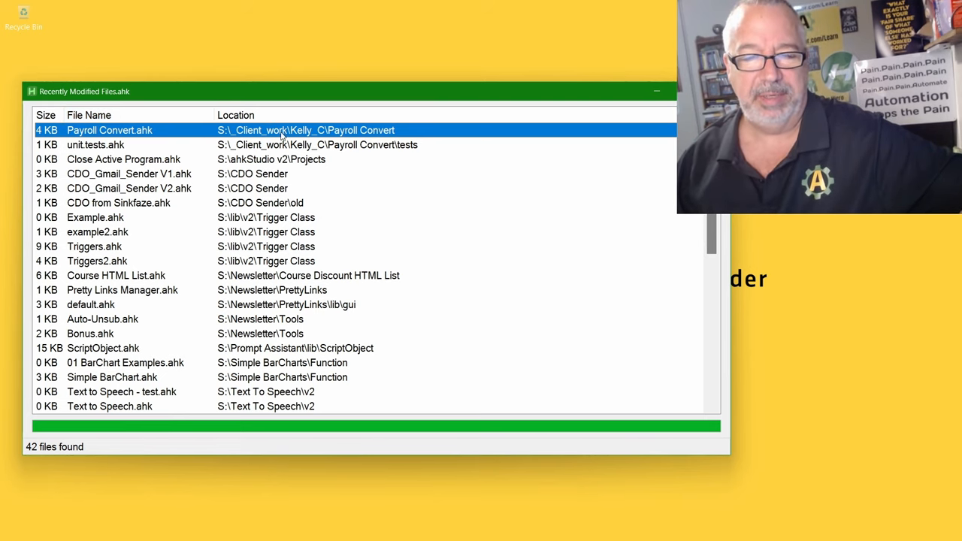
# - Select the Close Active Program.ahk entry, then the CDO_Gmail_Sender V1.ahk entry
pyautogui.click(124, 159)
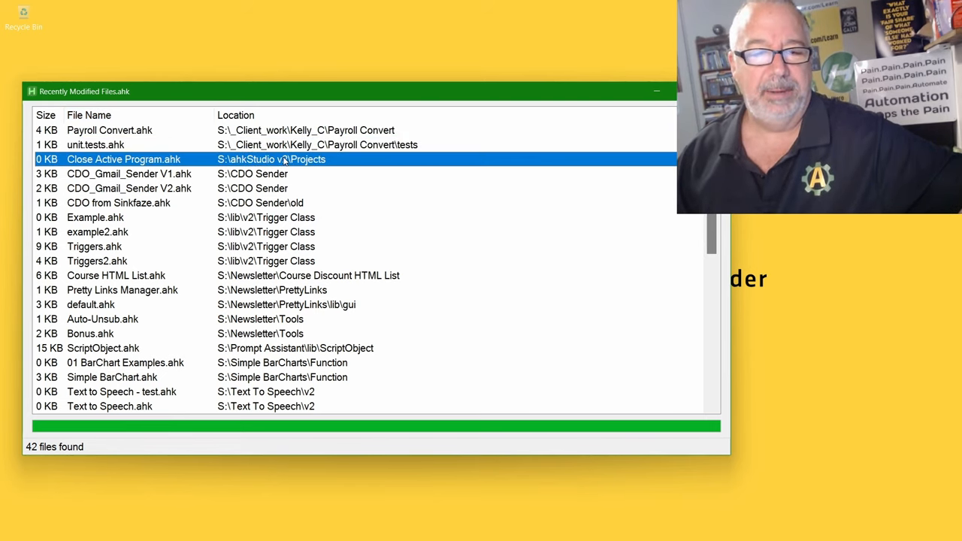
pyautogui.moveTo(383, 171)
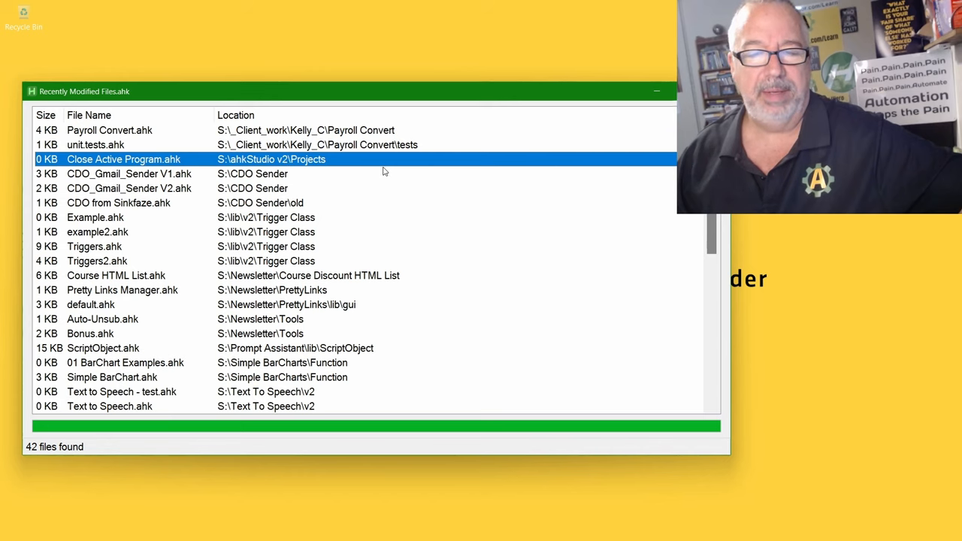
pyautogui.moveTo(386, 167)
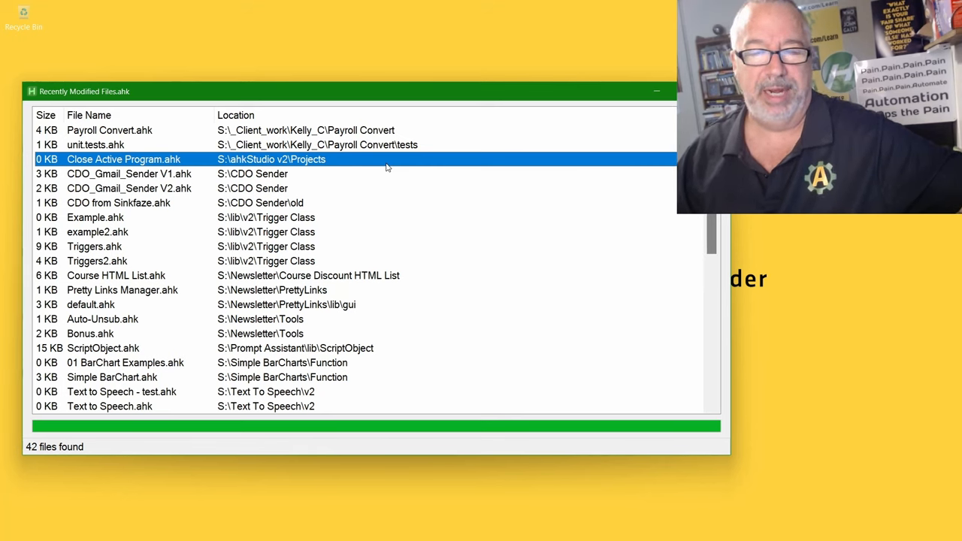
pyautogui.moveTo(305, 179)
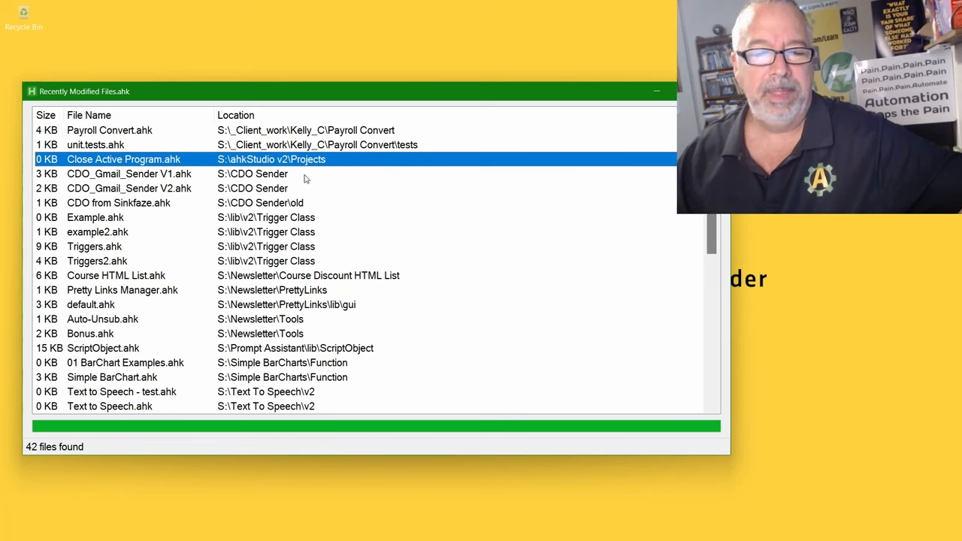
pyautogui.click(128, 174)
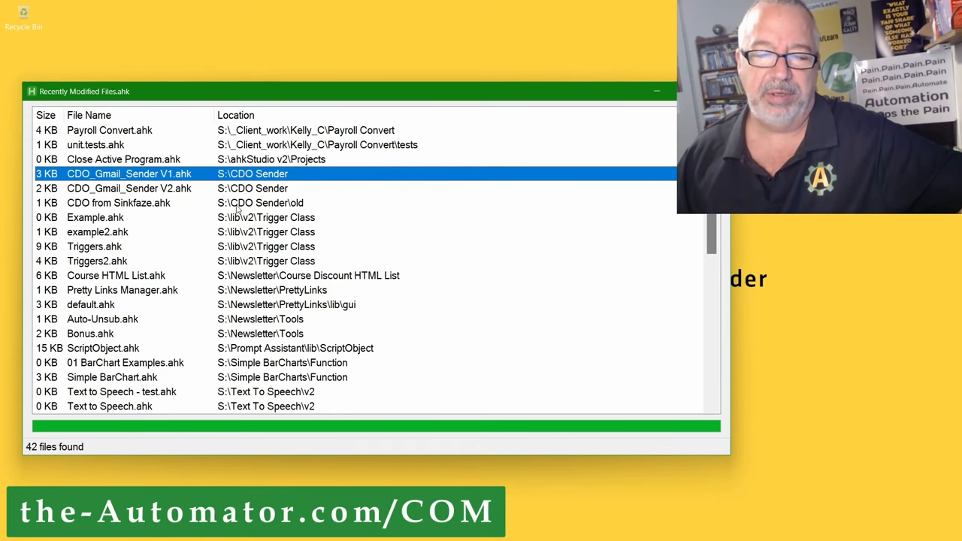
# - Select the CDO from Sinkfaze.ahk entry, then the Example.ahk entry
pyautogui.click(119, 203)
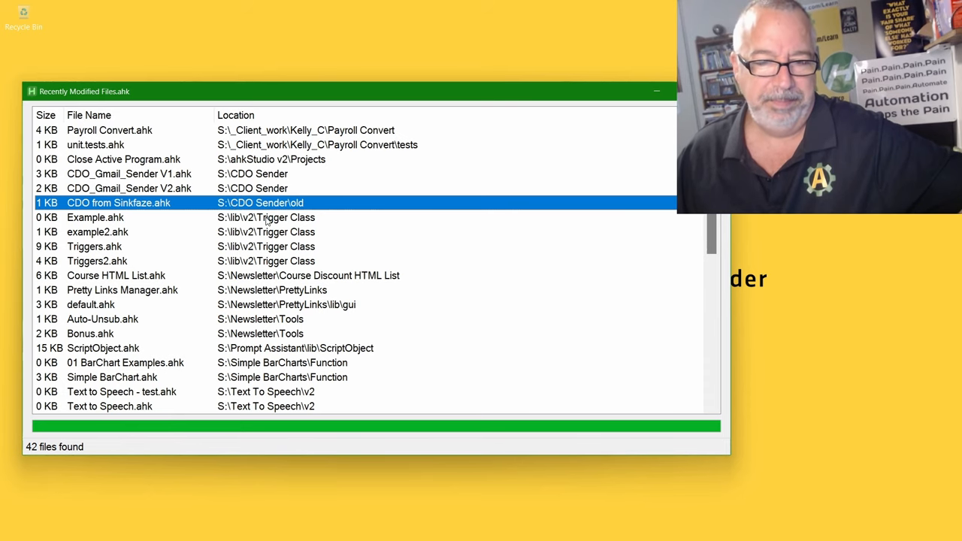
pyautogui.click(95, 217)
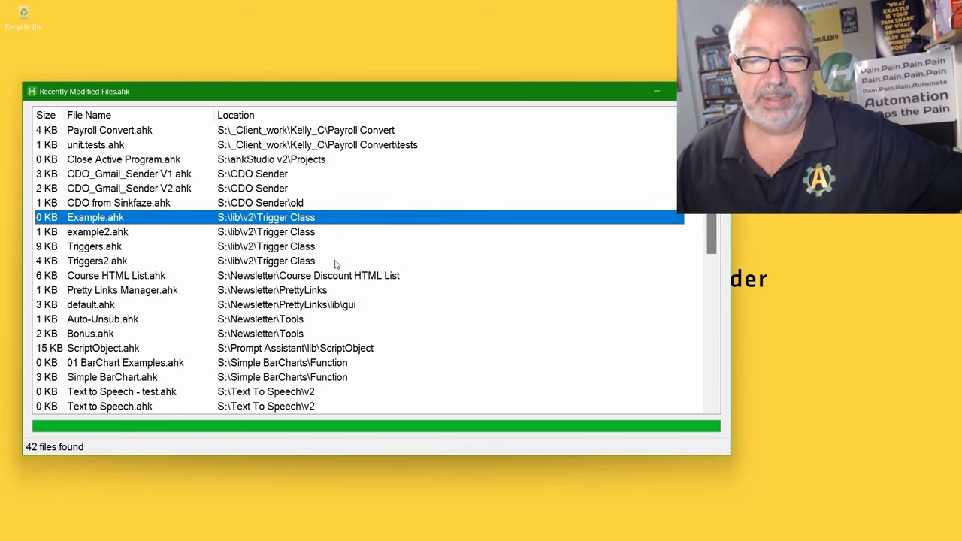
pyautogui.moveTo(315, 265)
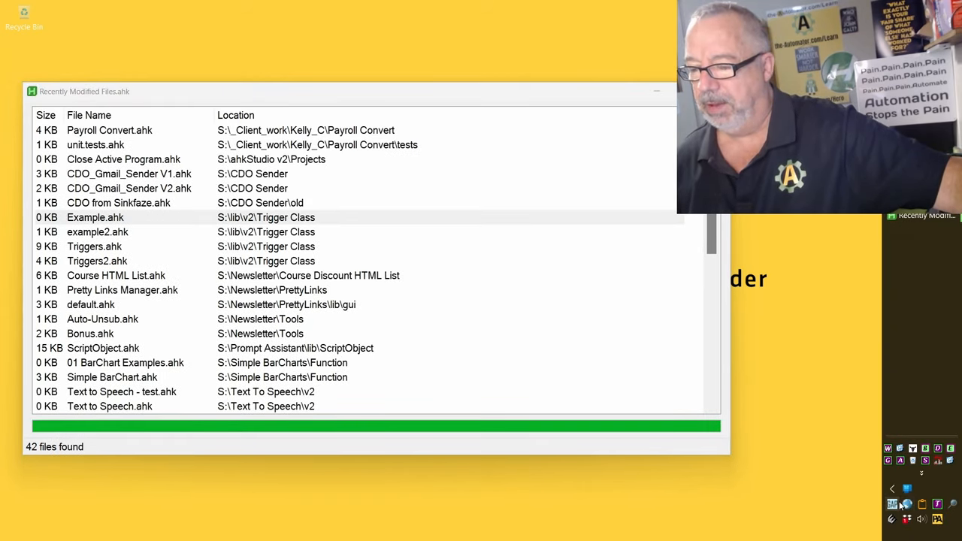
# - From the GetActivePath tray menu, show the Set Hotkey window with Ctrl + Shift + C
pyautogui.rightClick(902, 505)
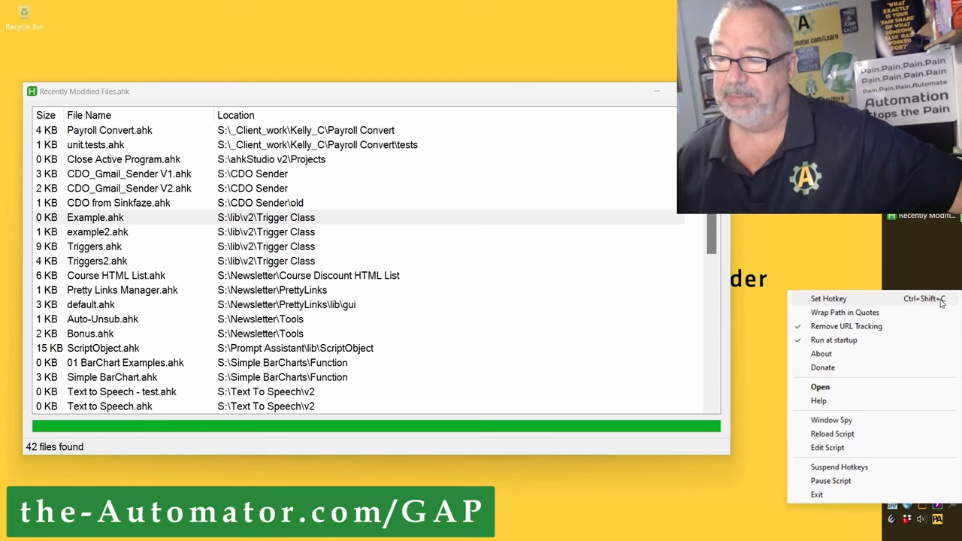
pyautogui.click(829, 298)
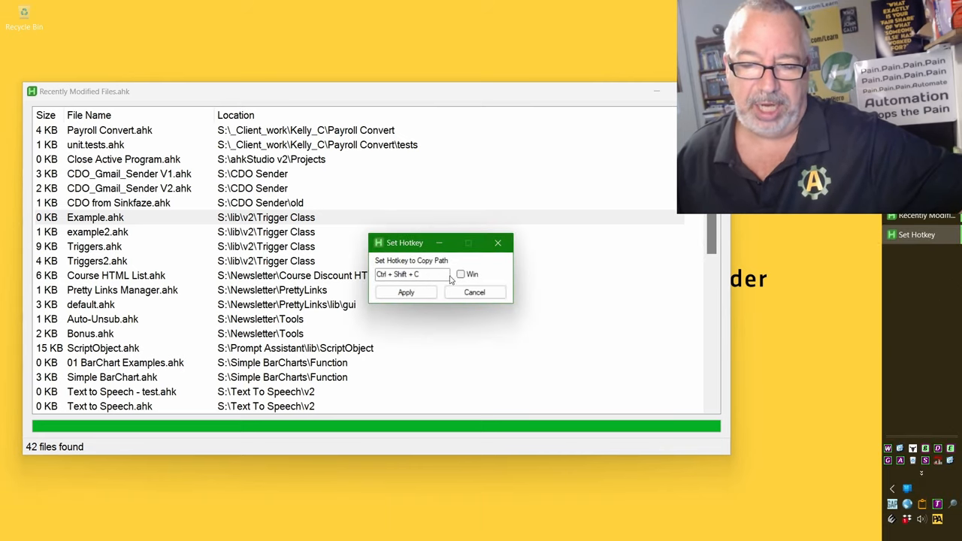
pyautogui.moveTo(459, 274)
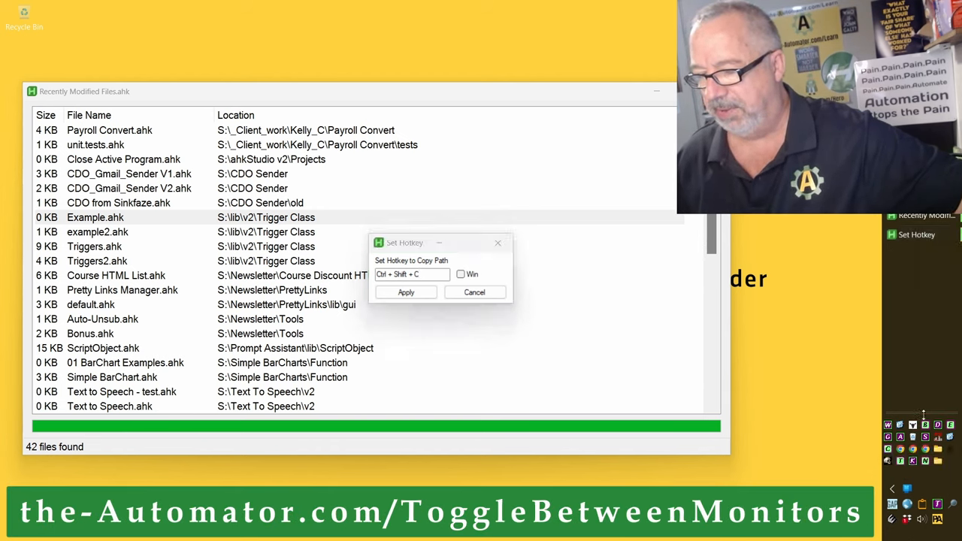
# - Visit the Toggle between Monitors tray settings, then dismiss the dialogs back to the file list
pyautogui.click(892, 490)
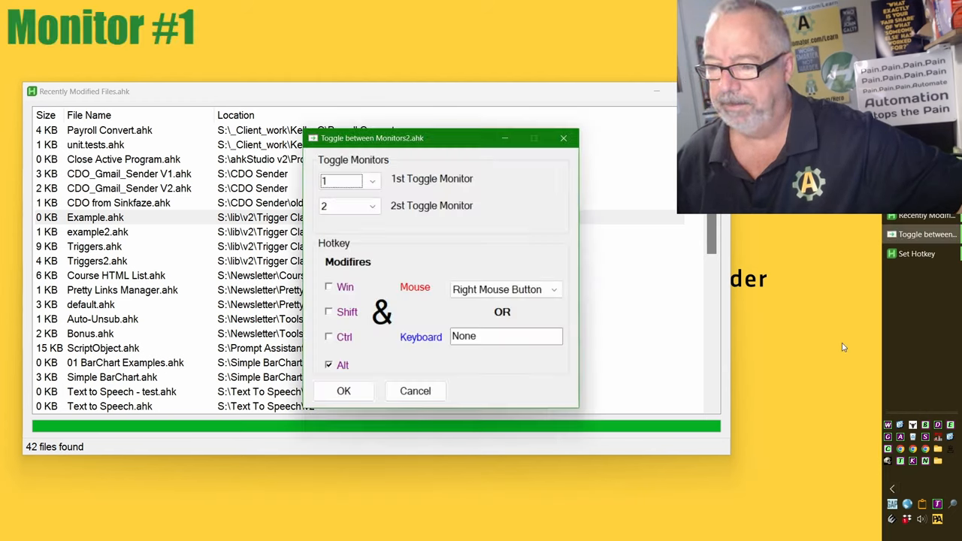
pyautogui.moveTo(412, 260)
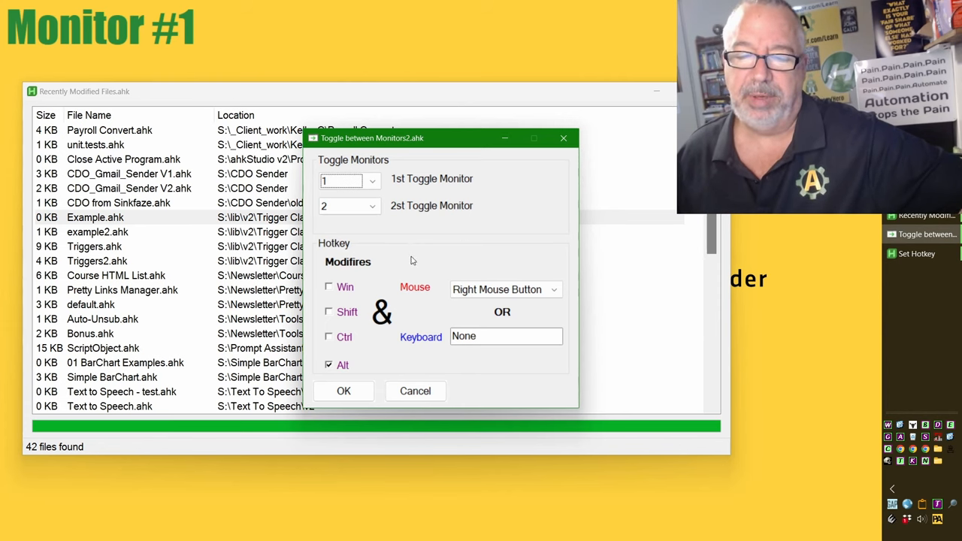
pyautogui.moveTo(406, 334)
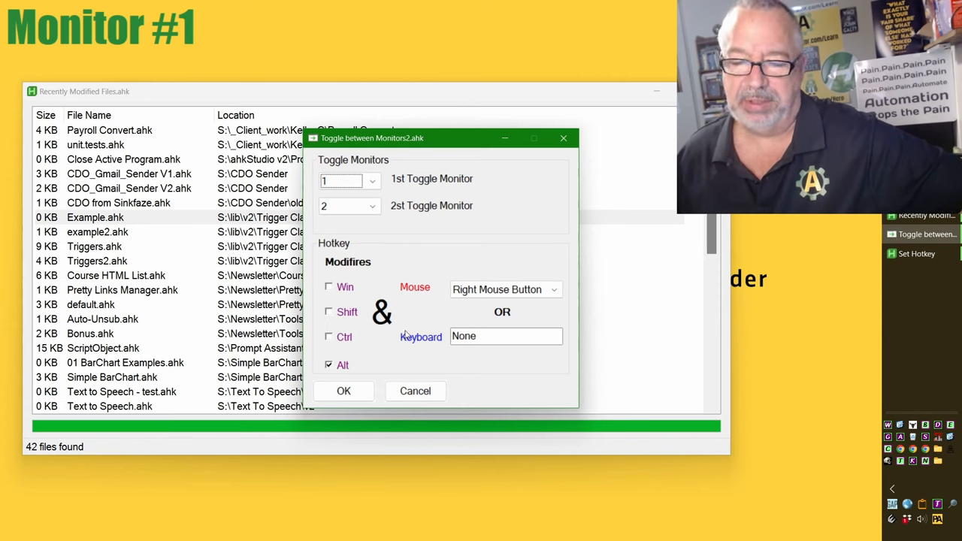
pyautogui.moveTo(496, 354)
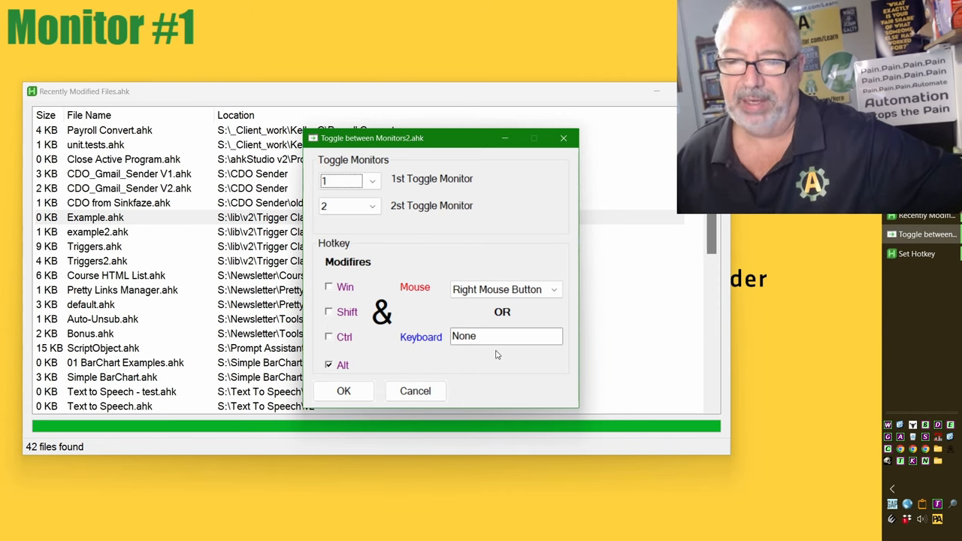
pyautogui.moveTo(448, 322)
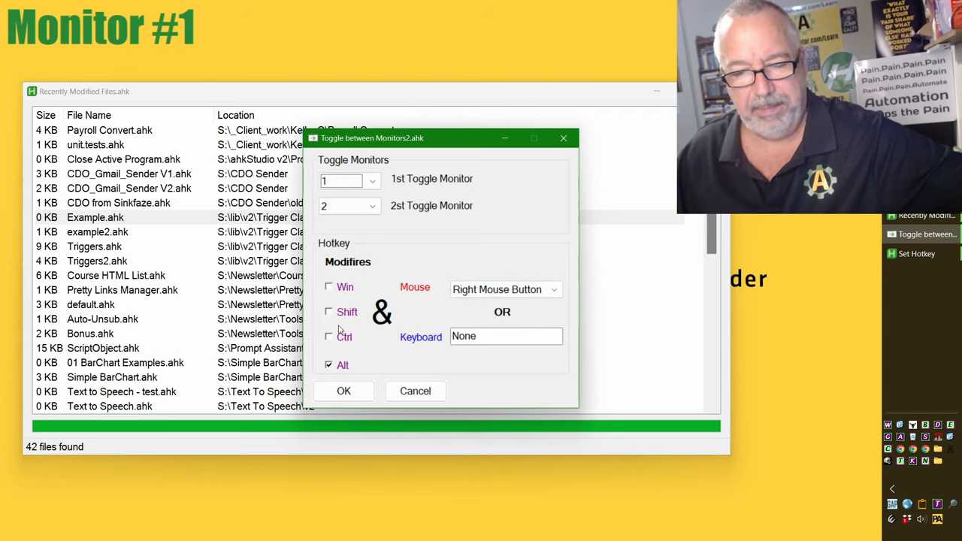
pyautogui.moveTo(399, 326)
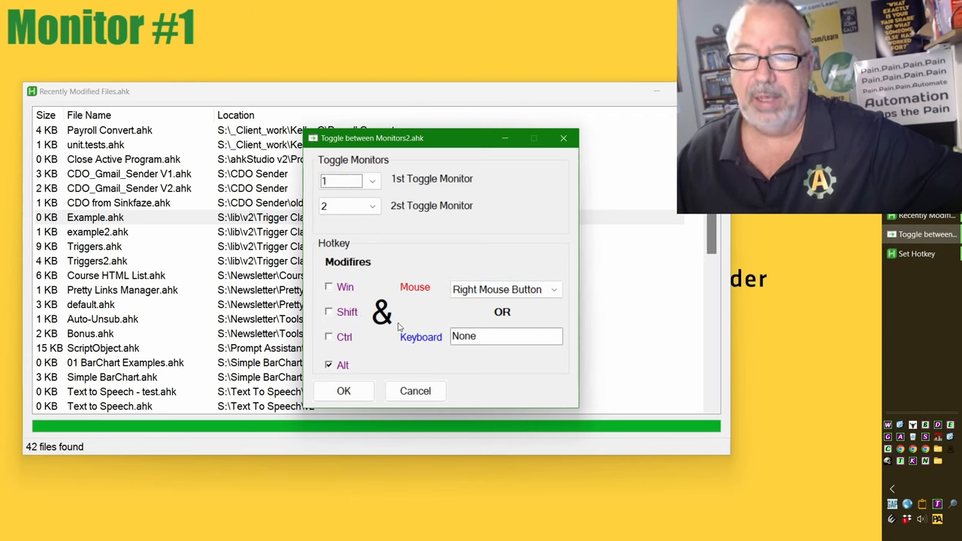
pyautogui.moveTo(461, 351)
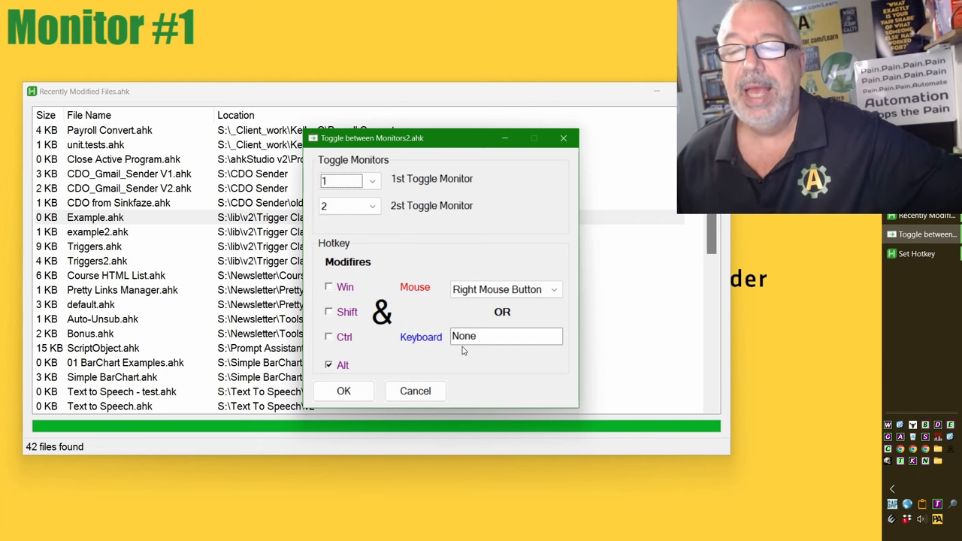
pyautogui.moveTo(388, 305)
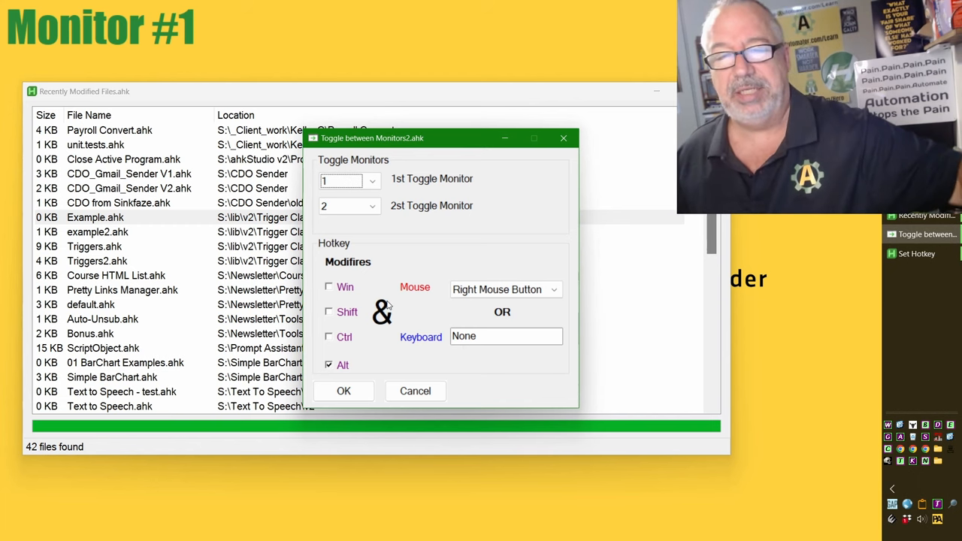
pyautogui.moveTo(394, 315)
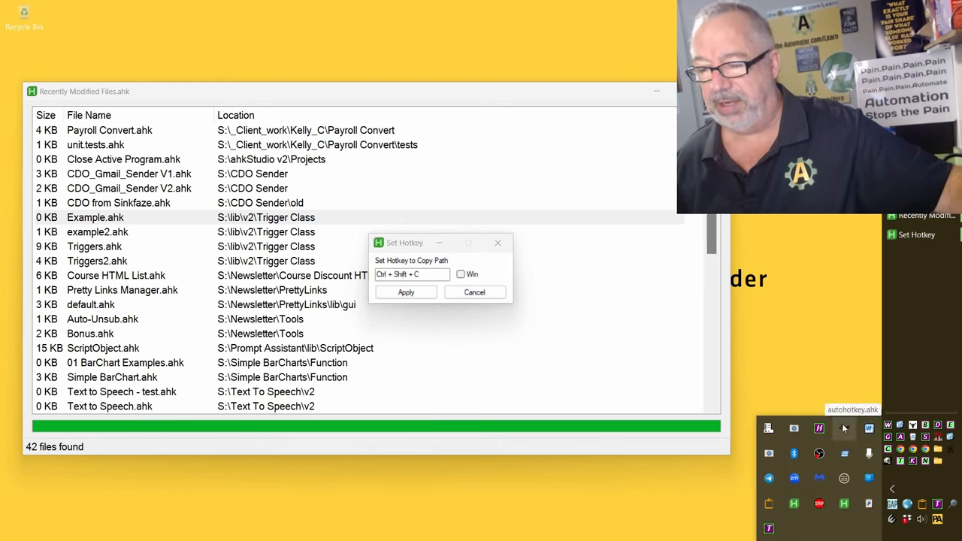
pyautogui.moveTo(820, 504)
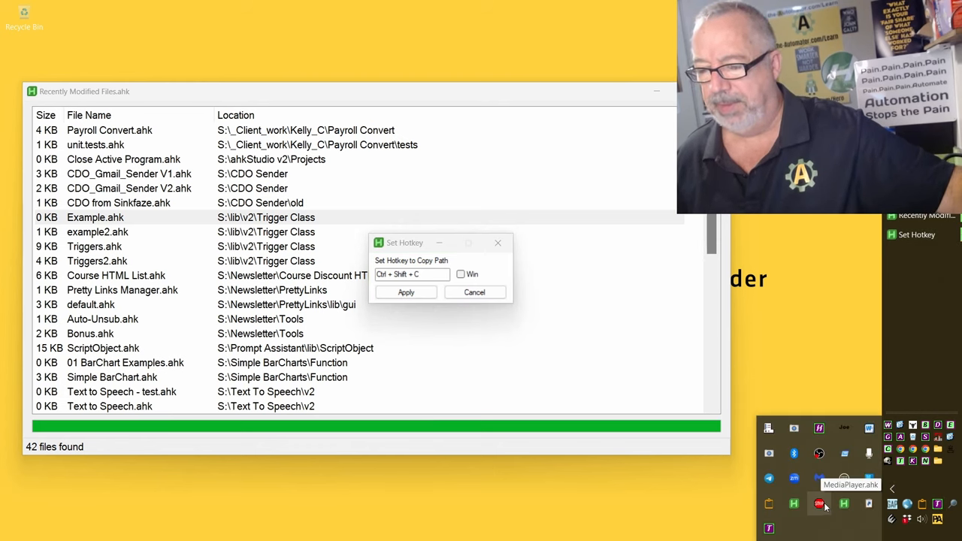
pyautogui.rightClick(818, 504)
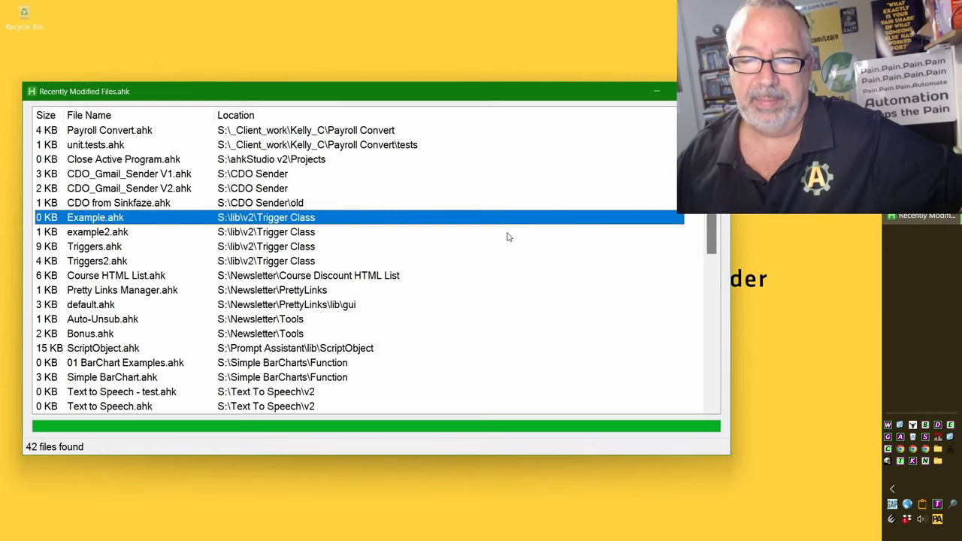
pyautogui.moveTo(149, 248)
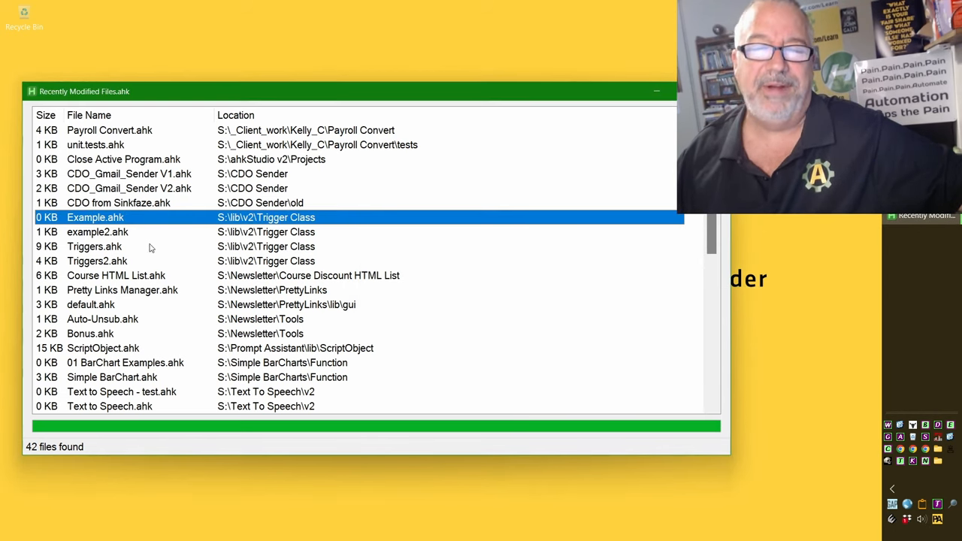
pyautogui.moveTo(184, 249)
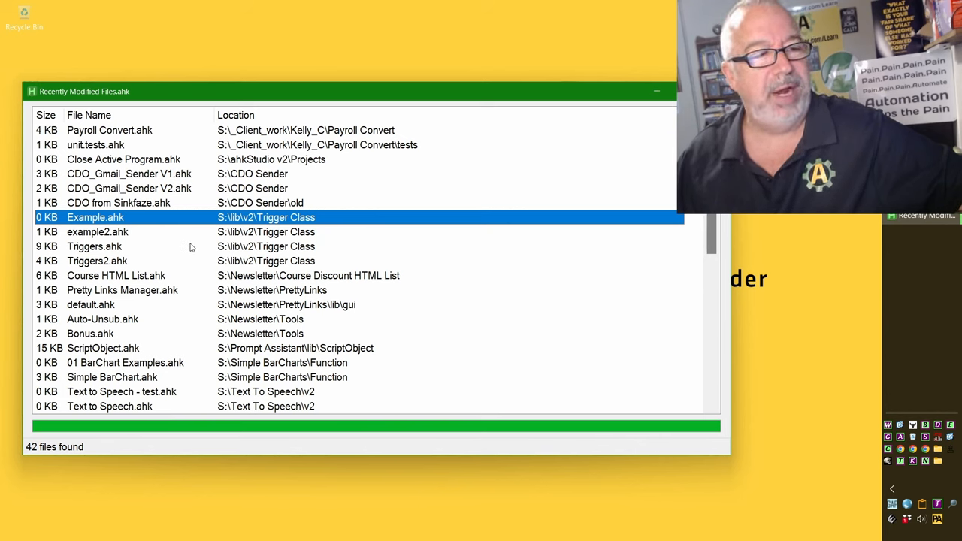
pyautogui.moveTo(184, 220)
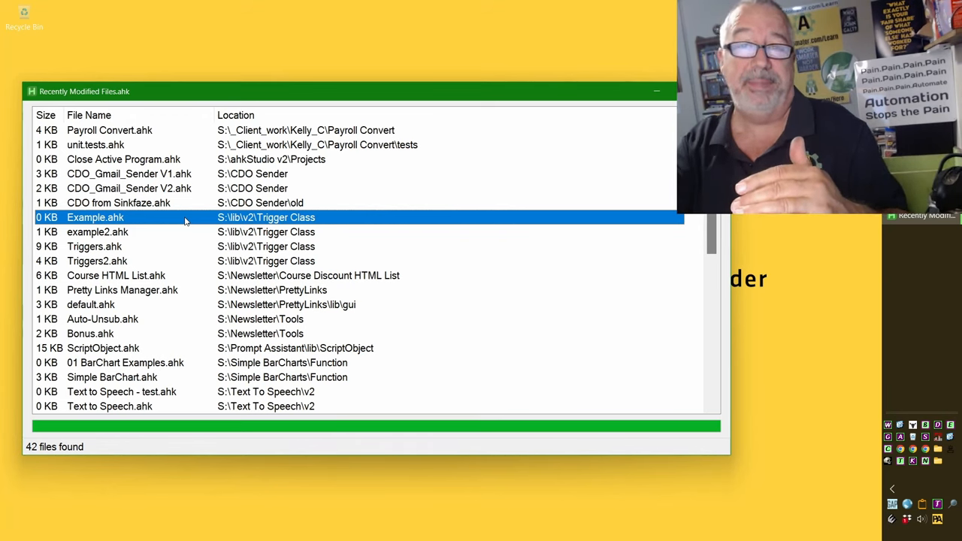
pyautogui.moveTo(193, 205)
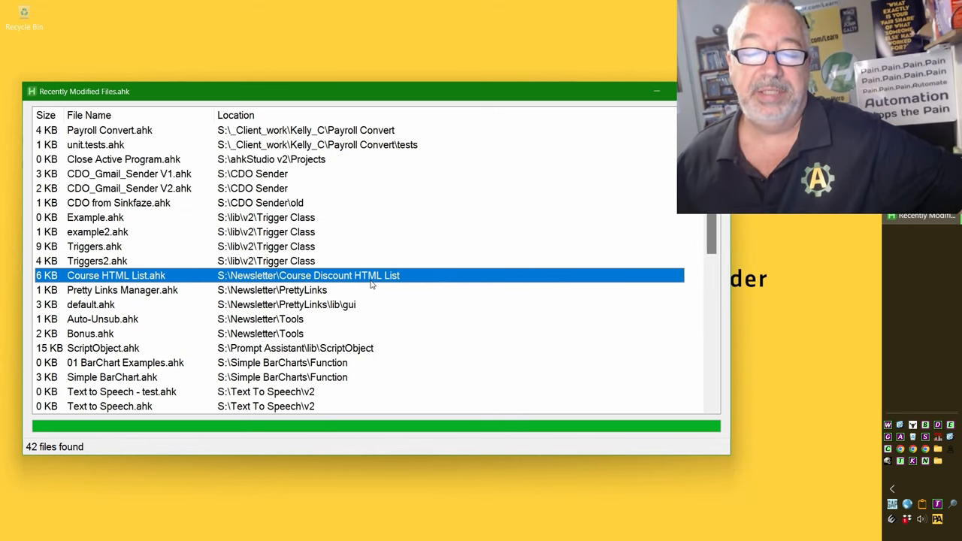
pyautogui.moveTo(382, 278)
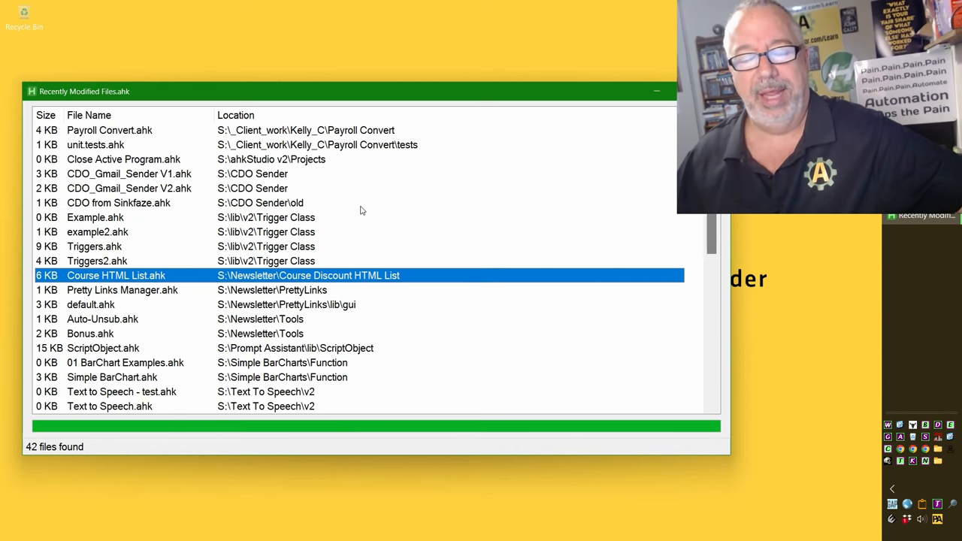
pyautogui.moveTo(358, 284)
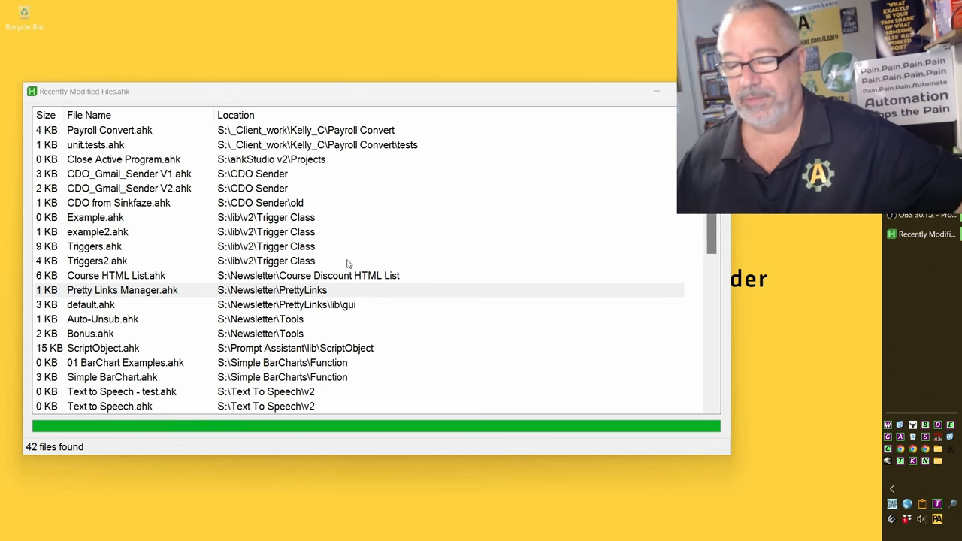
# - Run Pretty Links Manager.ahk from the list, showing its 731 slug-to-URL links
pyautogui.doubleClick(122, 290)
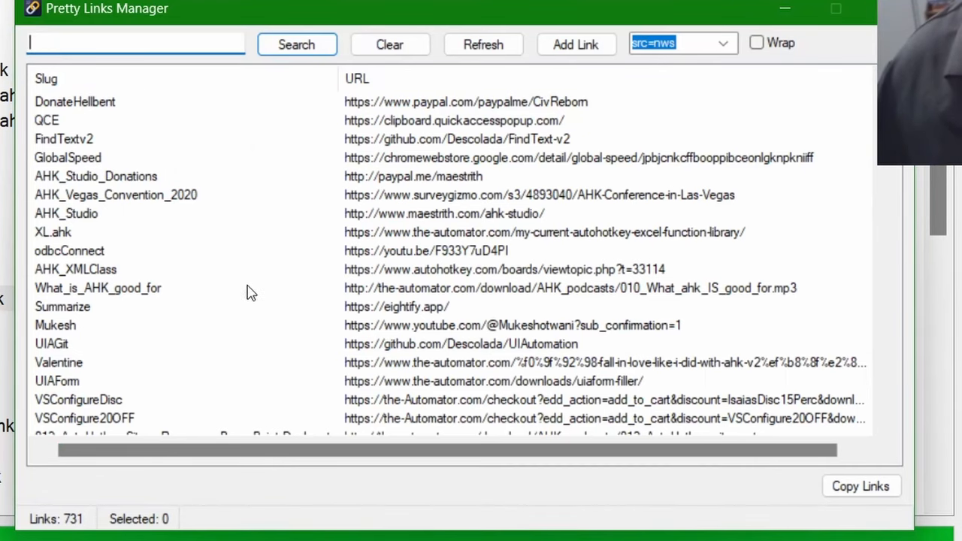
pyautogui.moveTo(158, 43)
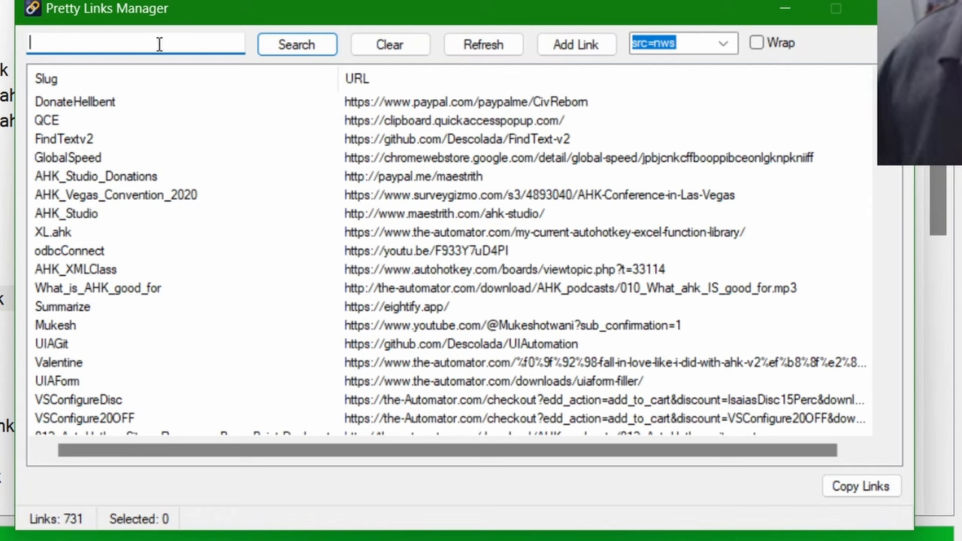
pyautogui.moveTo(138, 267)
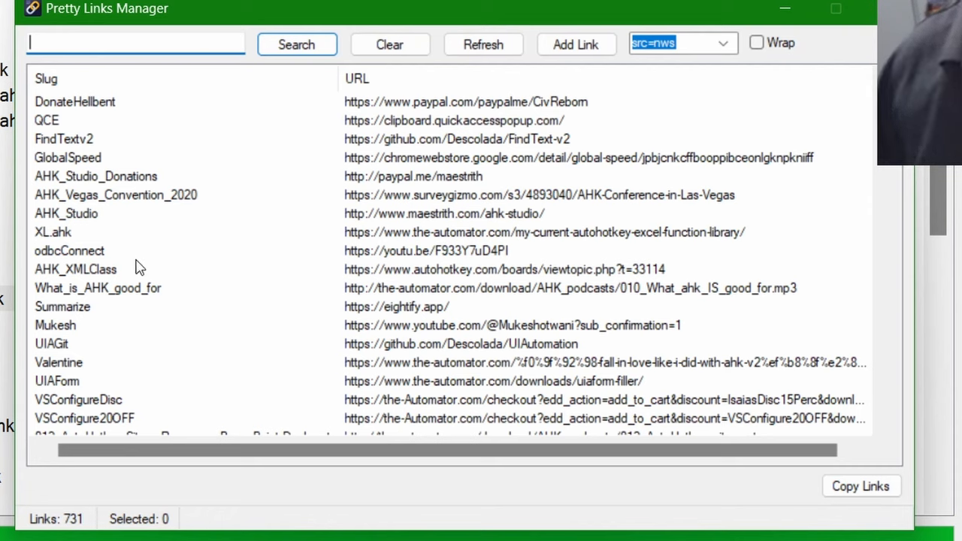
pyautogui.moveTo(286, 259)
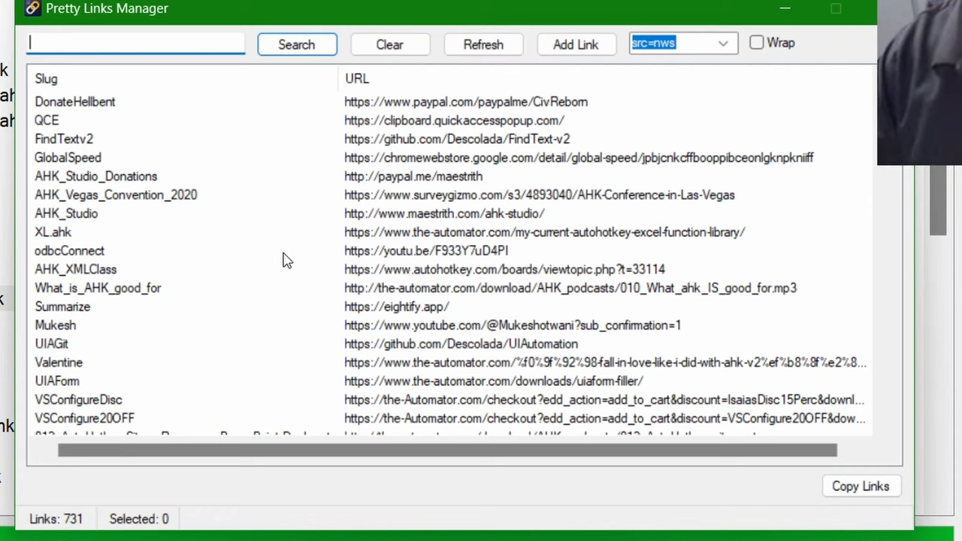
# - Search 'websc' to narrow to seven web-scraping links, toggling Wrap on and back off
pyautogui.write('websc')
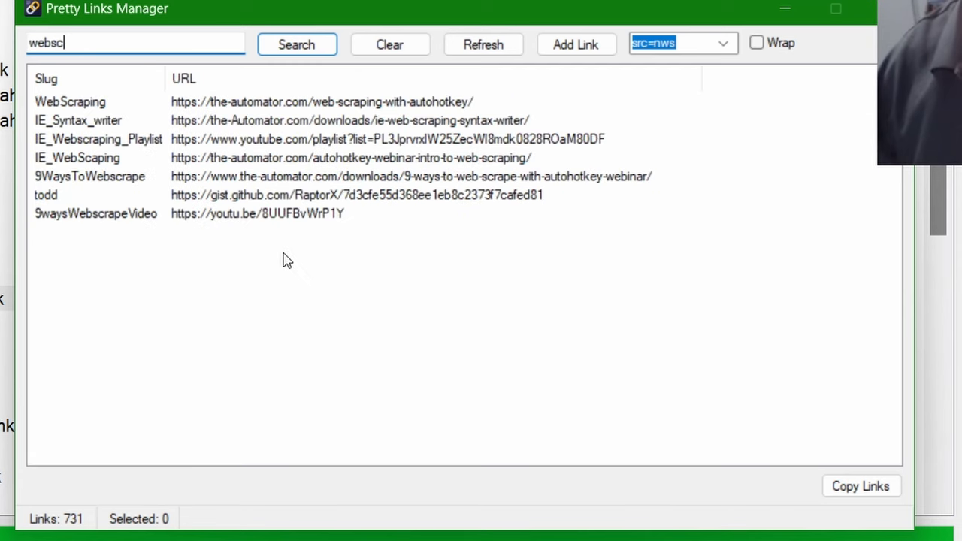
pyautogui.moveTo(75, 222)
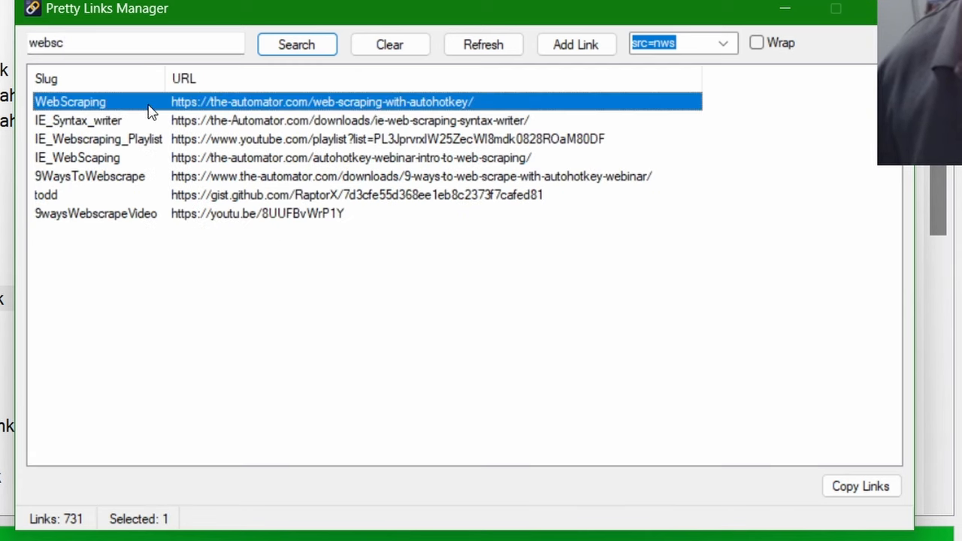
pyautogui.moveTo(271, 217)
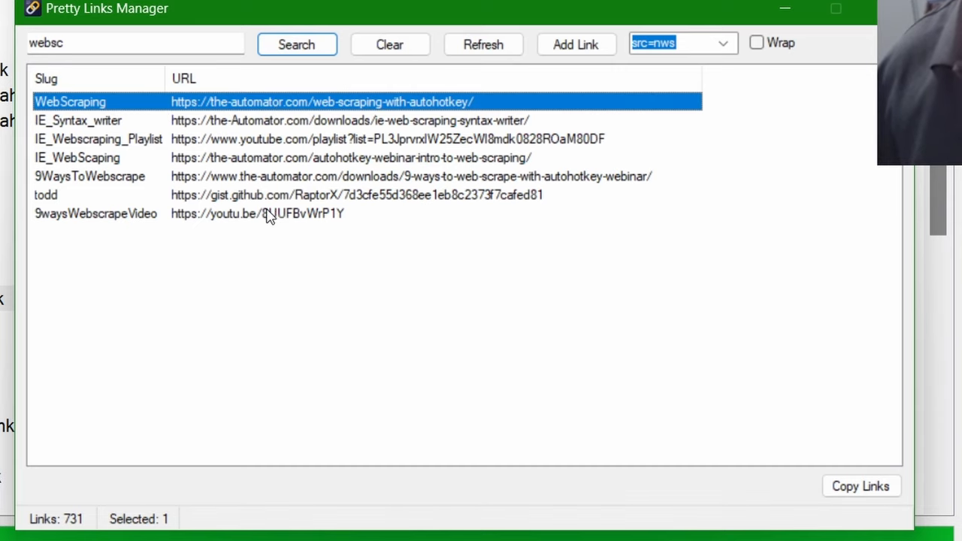
pyautogui.moveTo(236, 209)
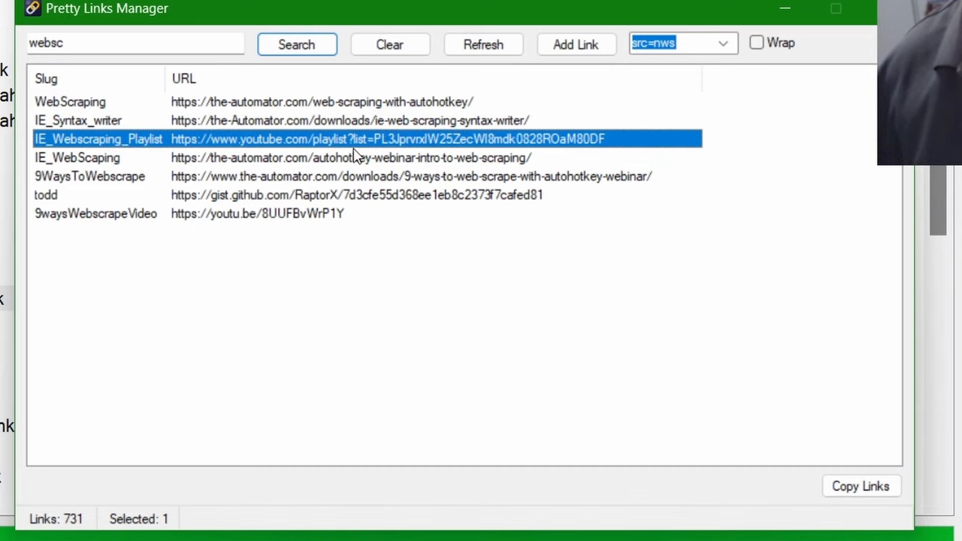
pyautogui.moveTo(34, 161)
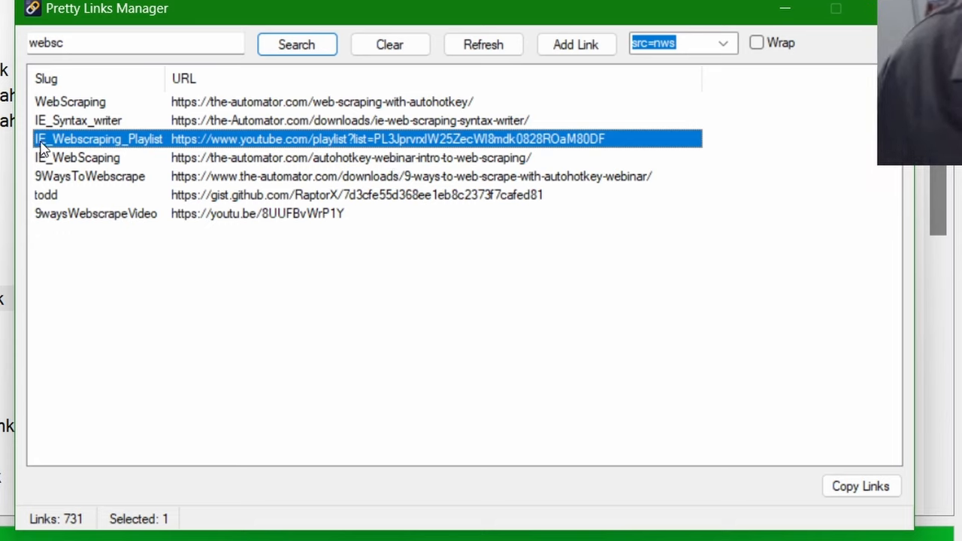
pyautogui.moveTo(323, 154)
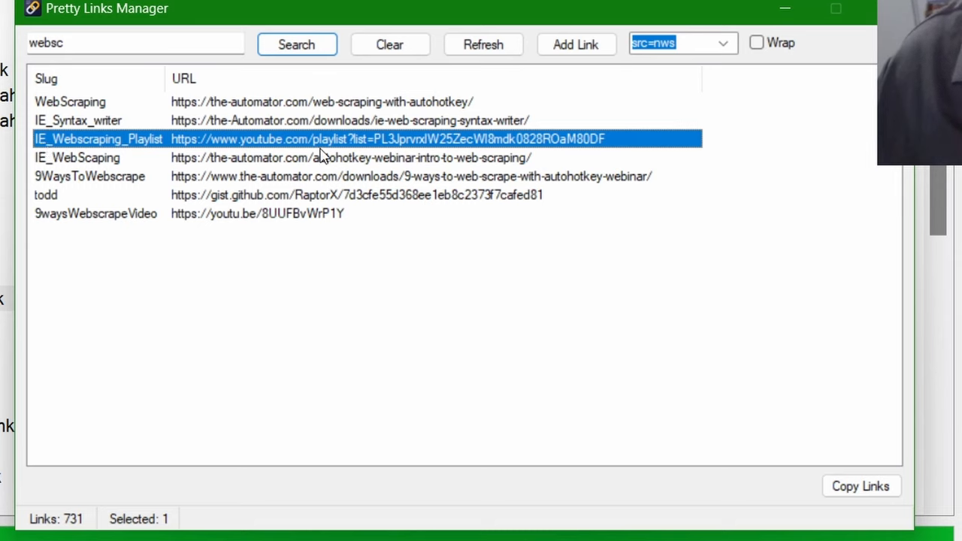
pyautogui.moveTo(476, 170)
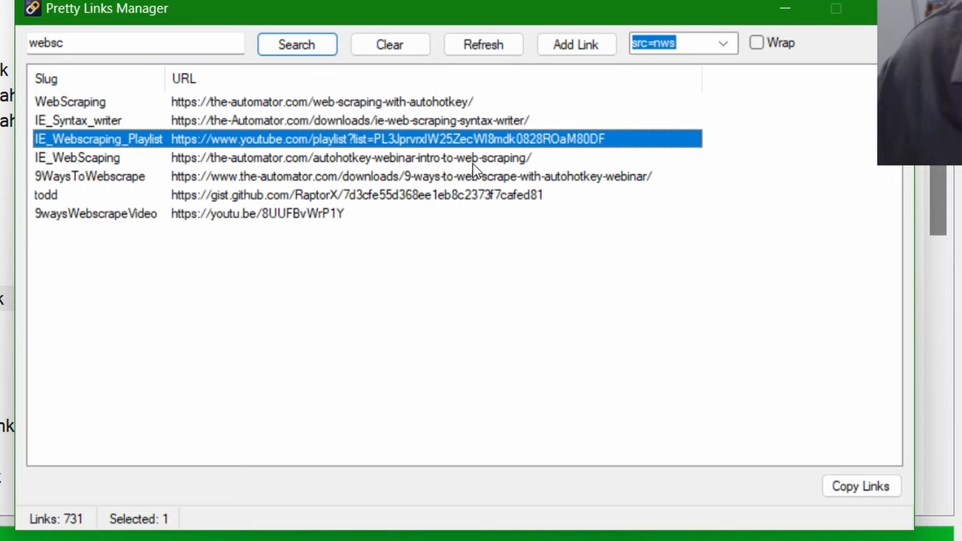
pyautogui.moveTo(85, 143)
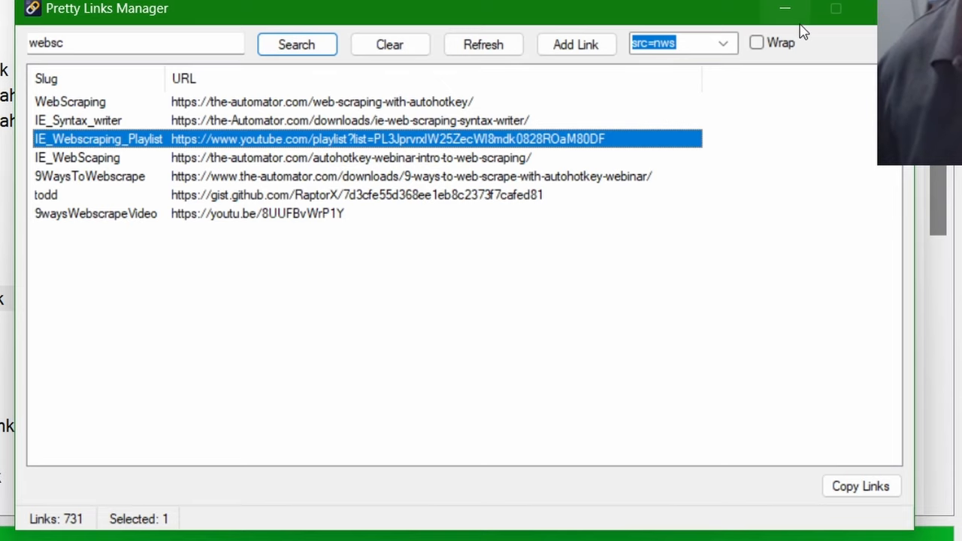
pyautogui.click(757, 42)
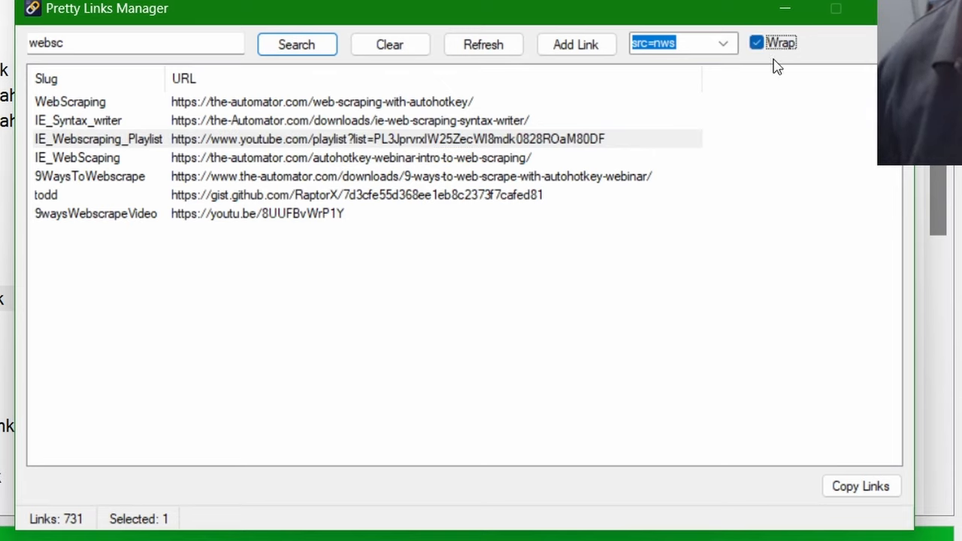
pyautogui.click(757, 43)
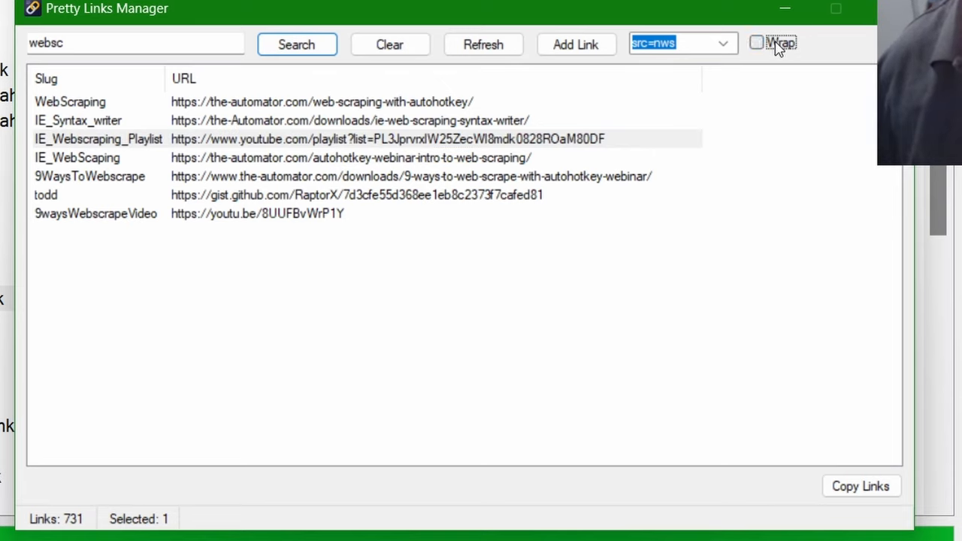
# - Bring up the Add New PrettyLink form with Title, Slug, Url and Description, then close it
pyautogui.click(576, 45)
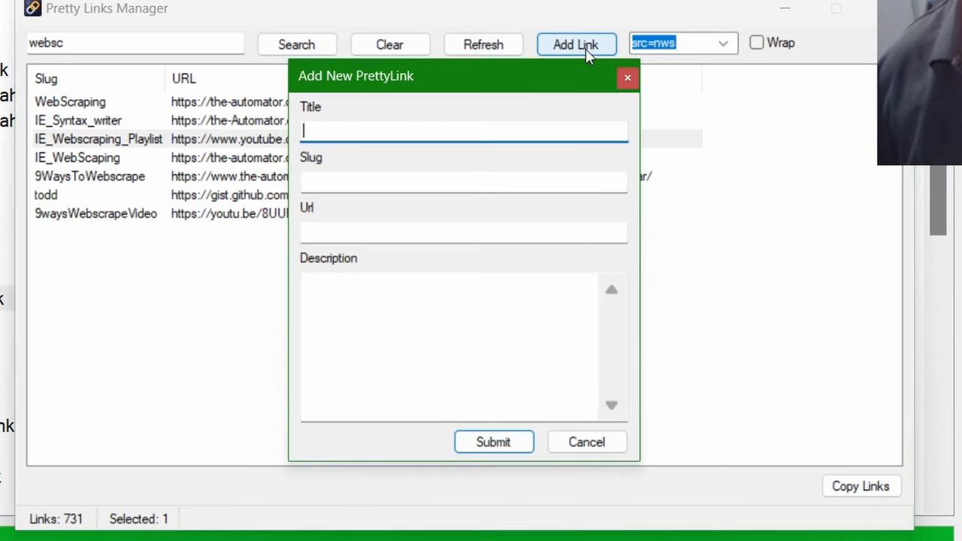
pyautogui.click(464, 231)
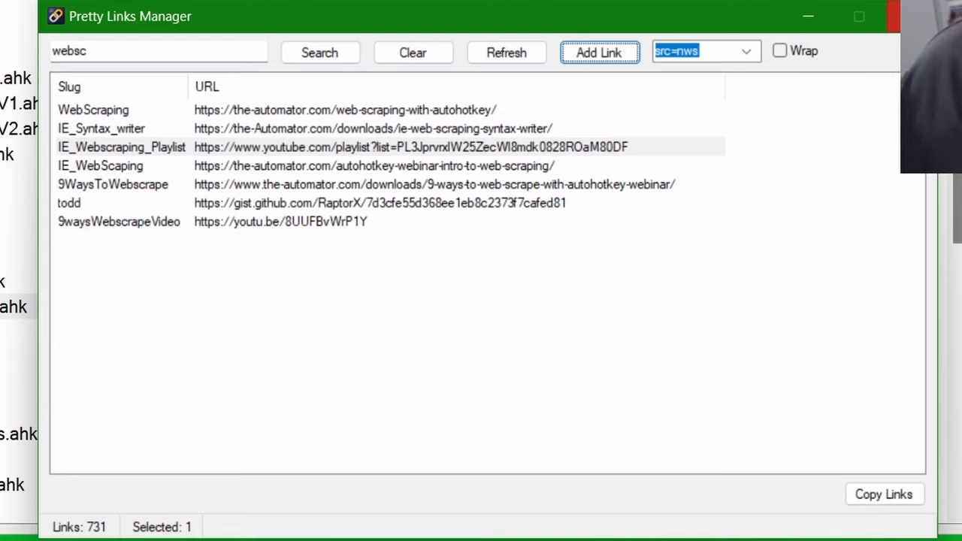
pyautogui.moveTo(607, 166)
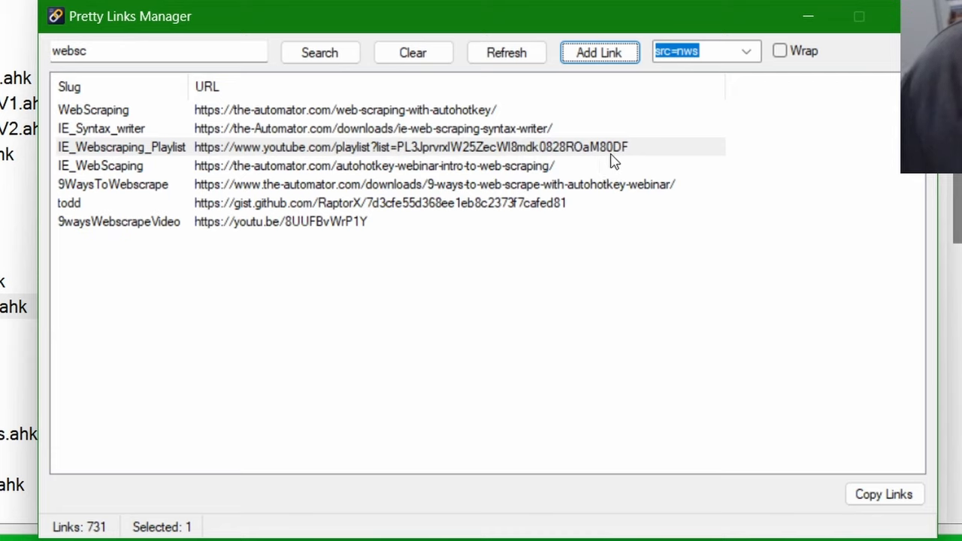
pyautogui.moveTo(692, 33)
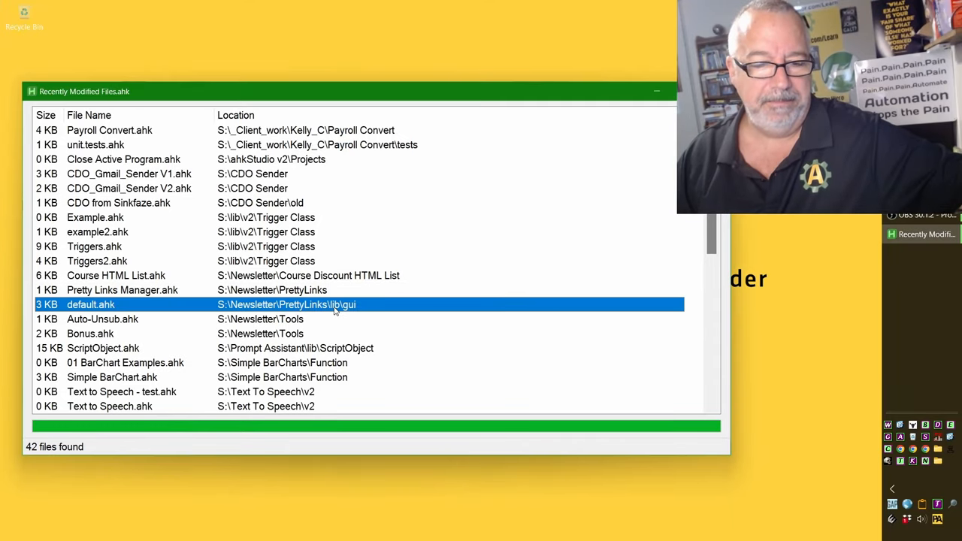
pyautogui.moveTo(135, 305)
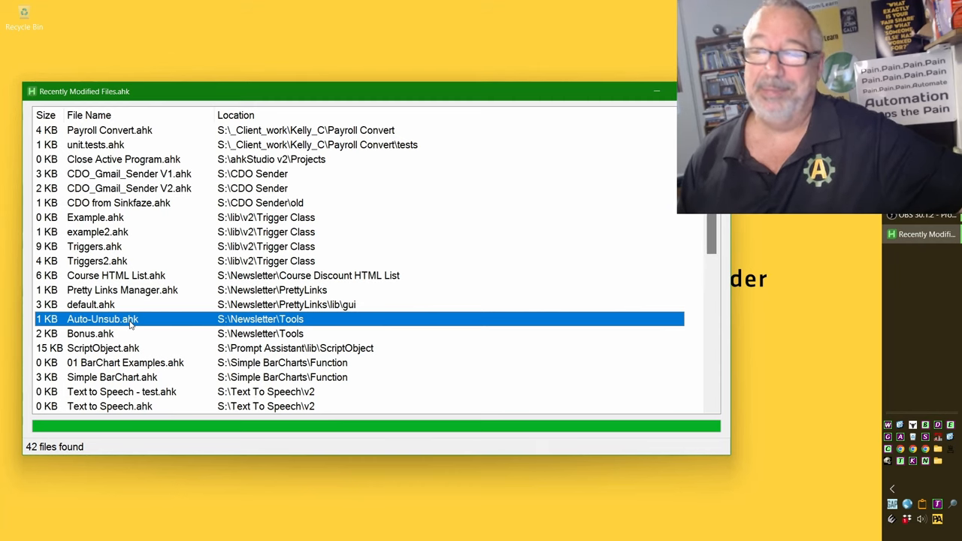
pyautogui.moveTo(116, 344)
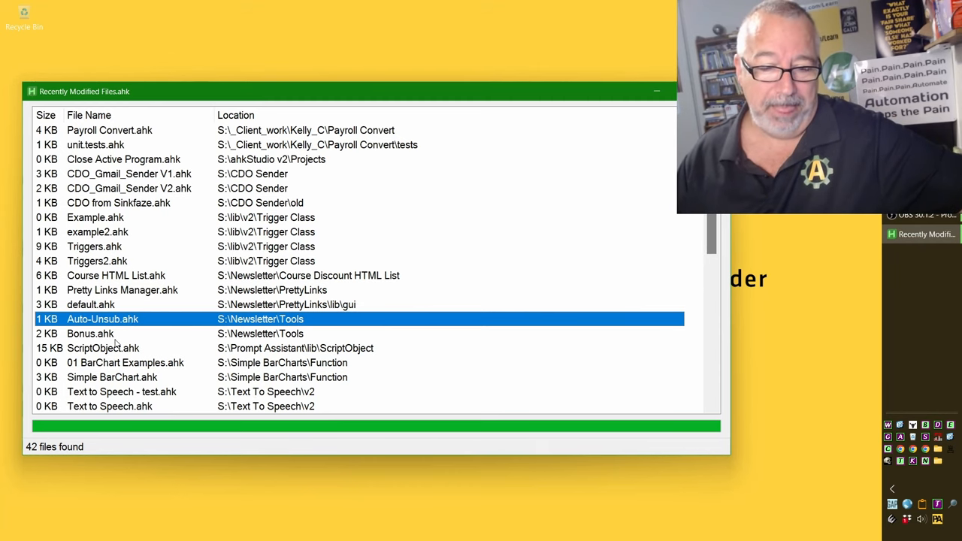
# - Select Bonus.ahk and continue down to 01 BarChart Examples.ahk in Simple BarCharts
pyautogui.click(90, 333)
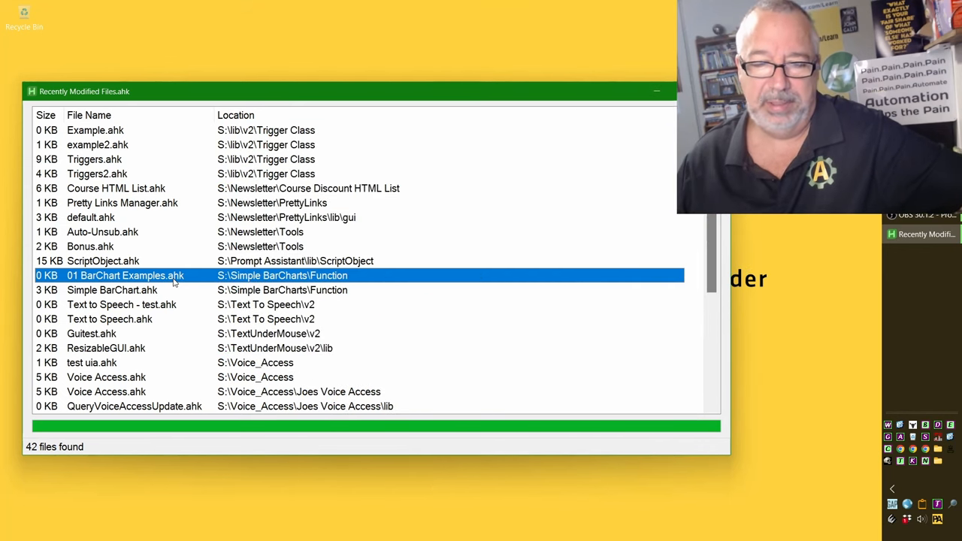
pyautogui.moveTo(175, 306)
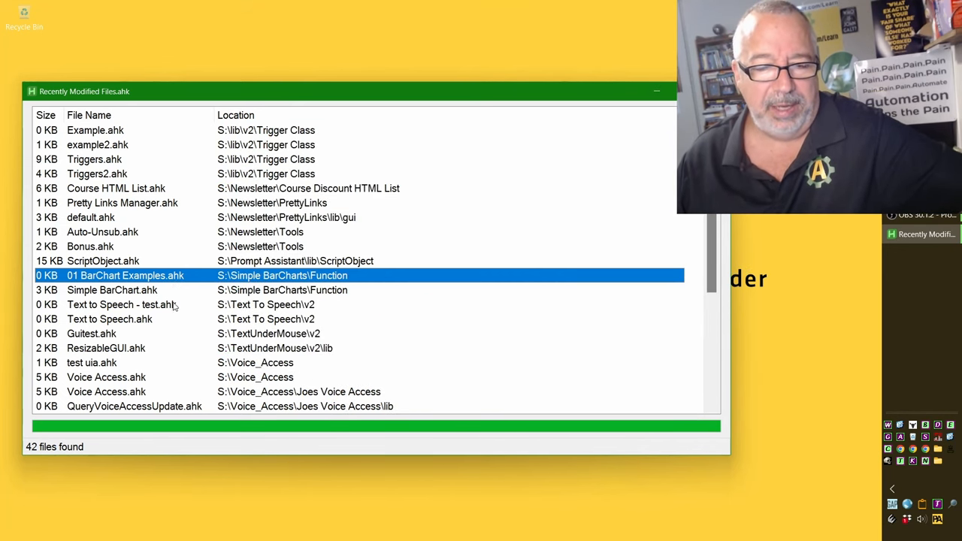
# - Select the Text to Speech - test.ahk entry from the Text To Speech\v2 folder
pyautogui.click(121, 305)
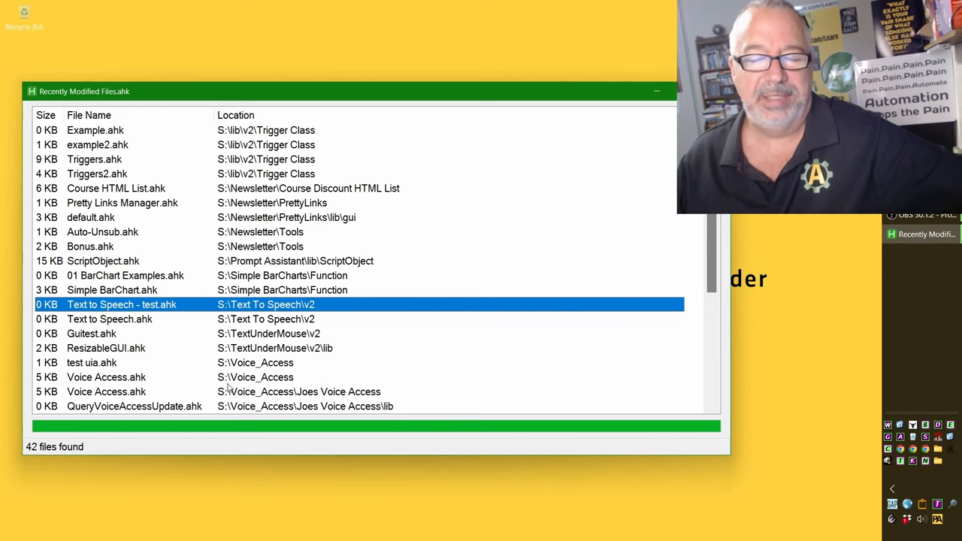
pyautogui.moveTo(175, 323)
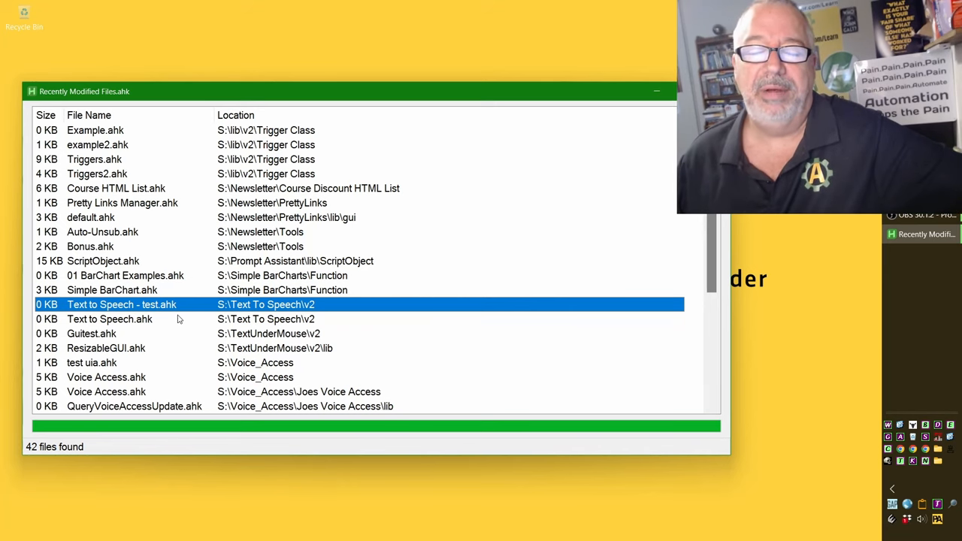
pyautogui.moveTo(170, 324)
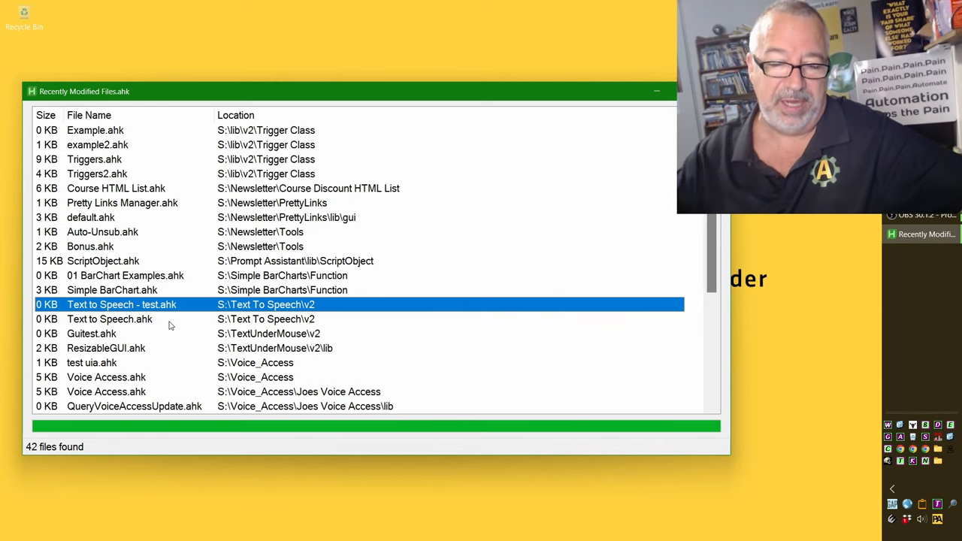
pyautogui.moveTo(145, 354)
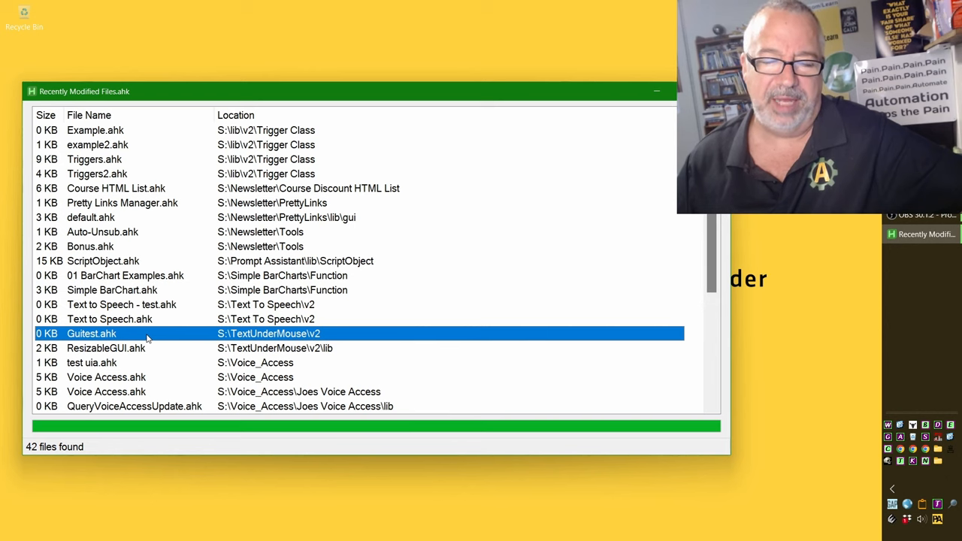
pyautogui.moveTo(327, 344)
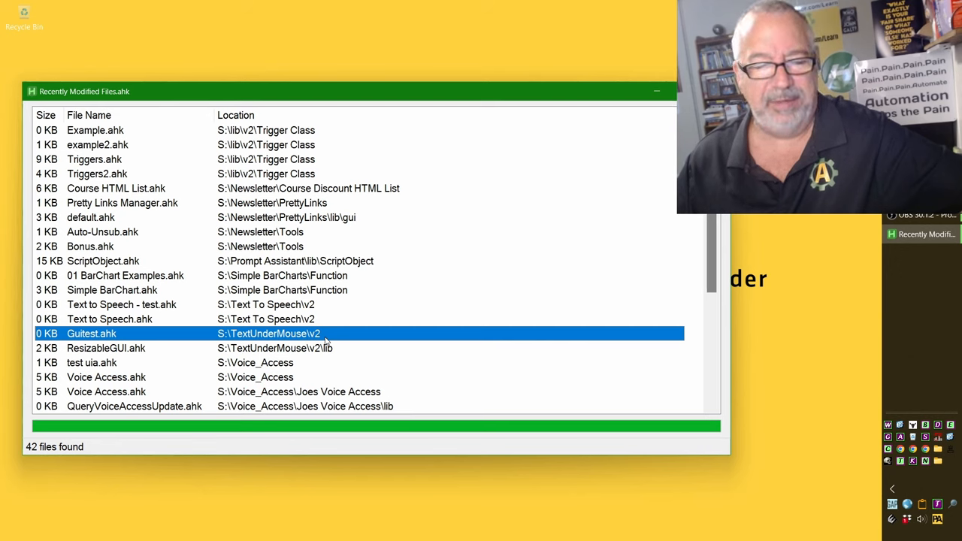
pyautogui.moveTo(115, 352)
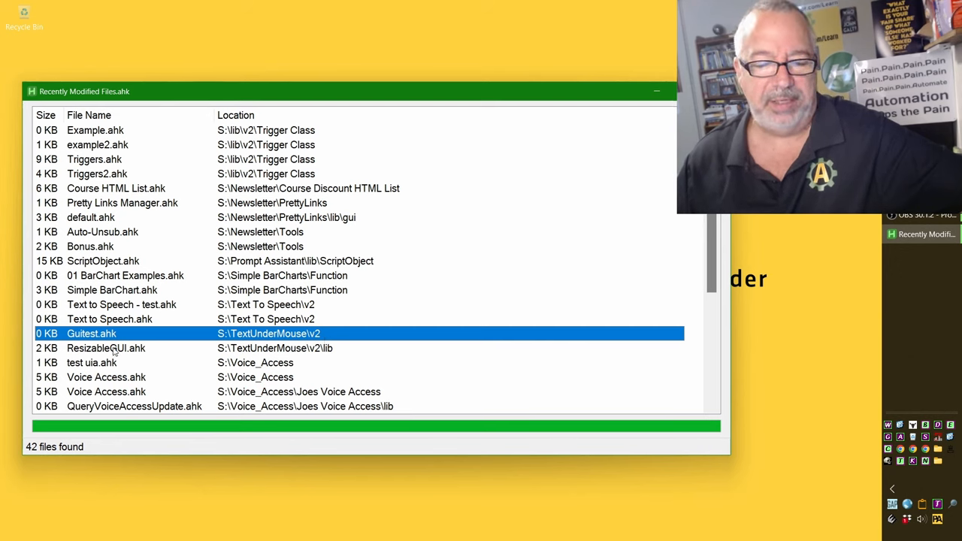
# - Move on from Guitest.ahk to ResizableGUI.ahk in the TextUnderMouse\v2\lib folder
pyautogui.click(106, 348)
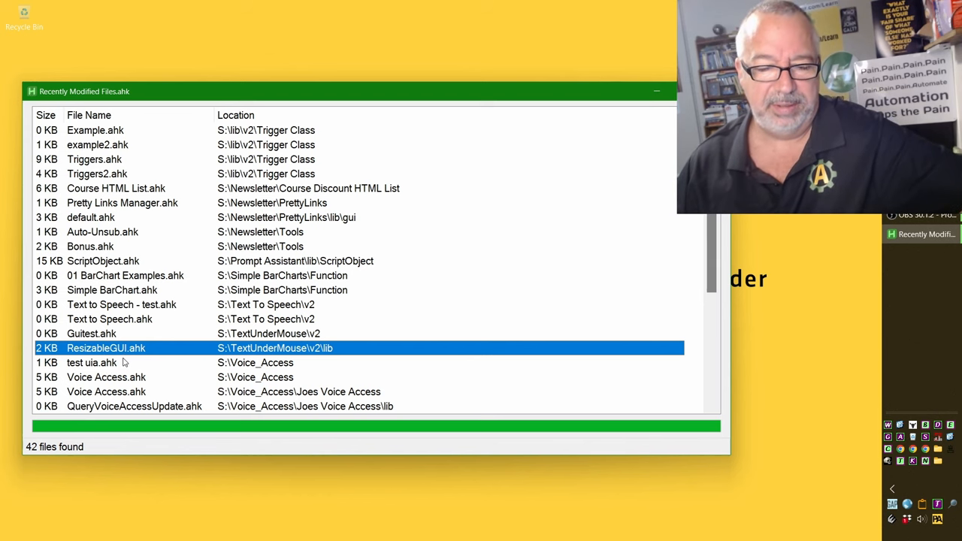
# - Continue to VAJsonBuilder.ahk in the Voice_Access\Joes Voice Access\lib folder
pyautogui.scroll(-3)
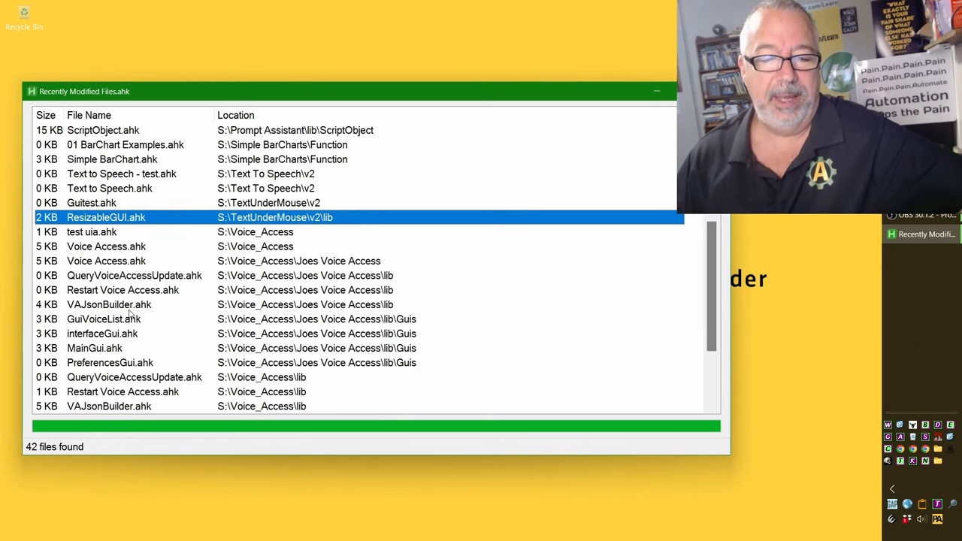
pyautogui.click(109, 305)
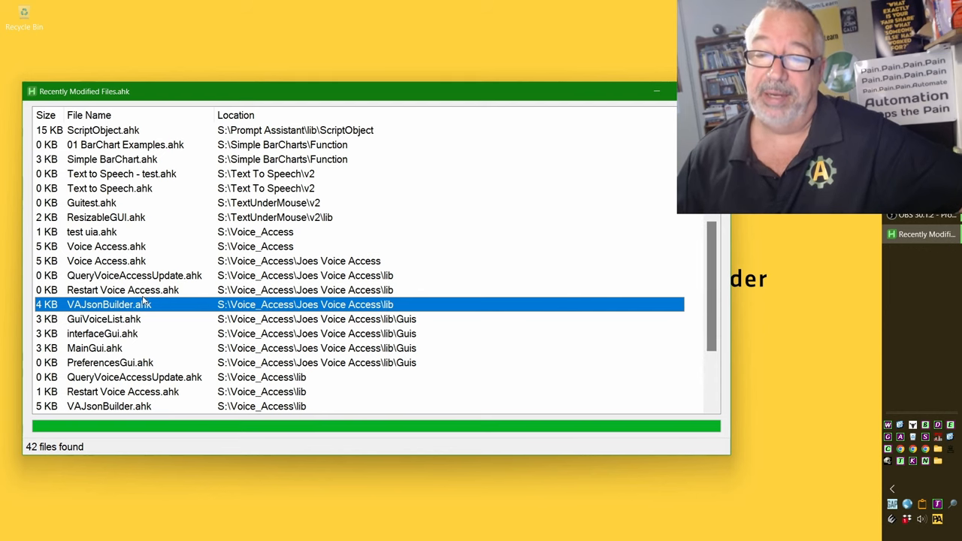
pyautogui.moveTo(155, 309)
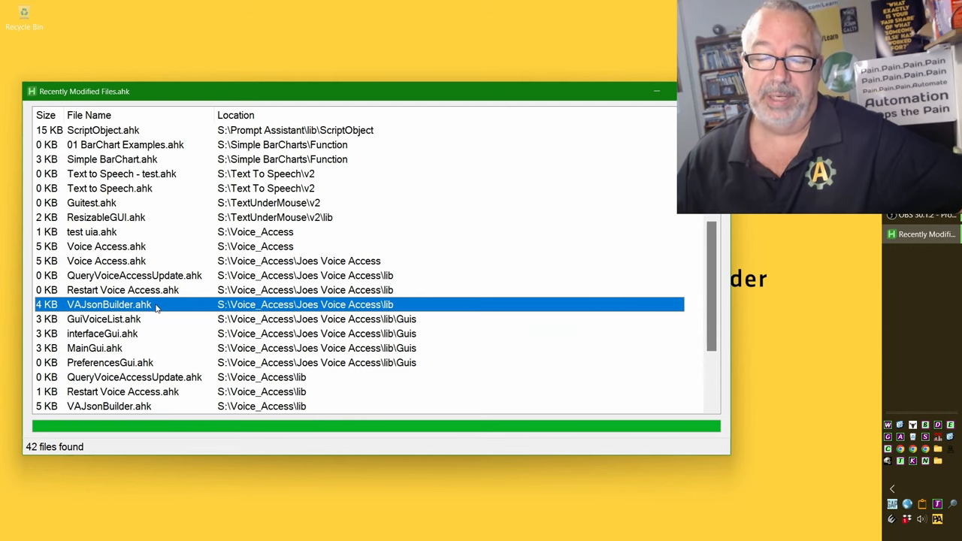
pyautogui.moveTo(213, 310)
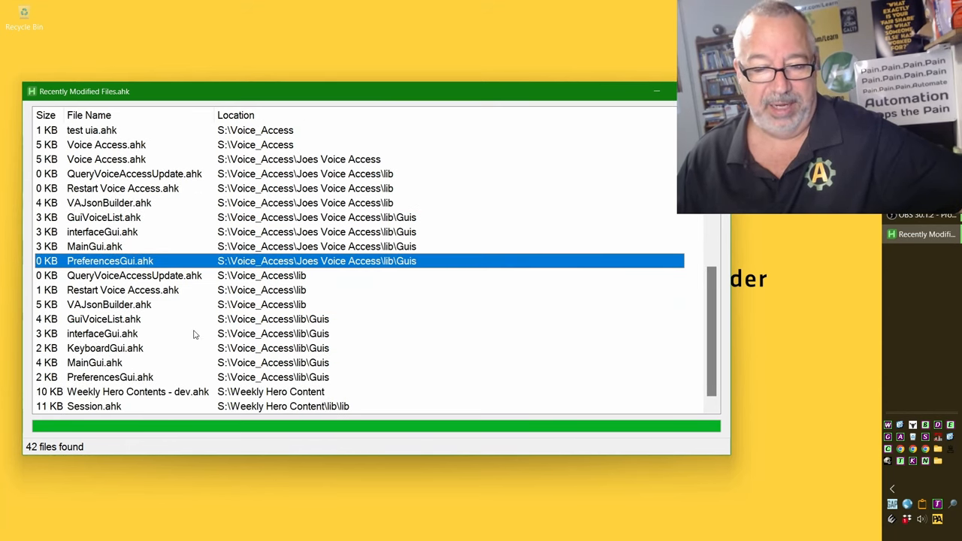
pyautogui.moveTo(179, 398)
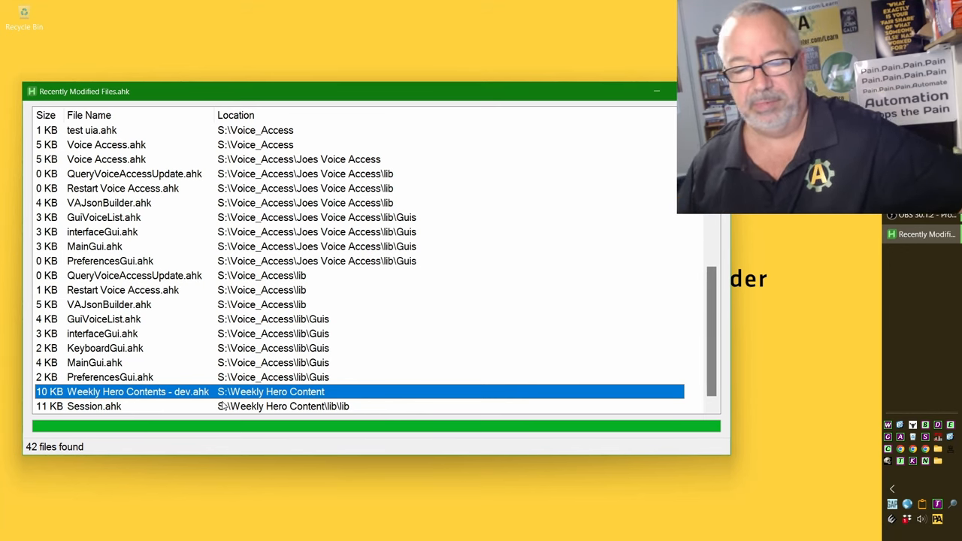
pyautogui.moveTo(199, 519)
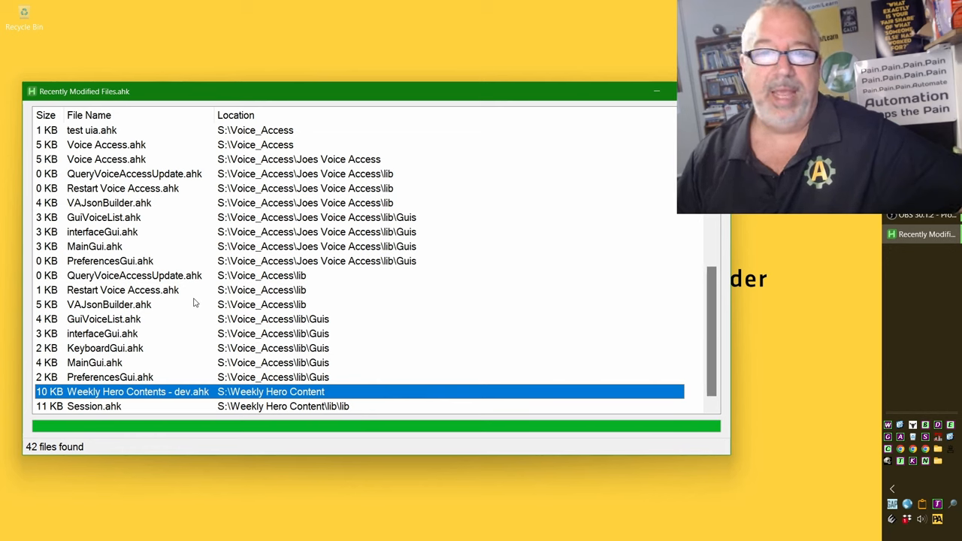
pyautogui.moveTo(369, 313)
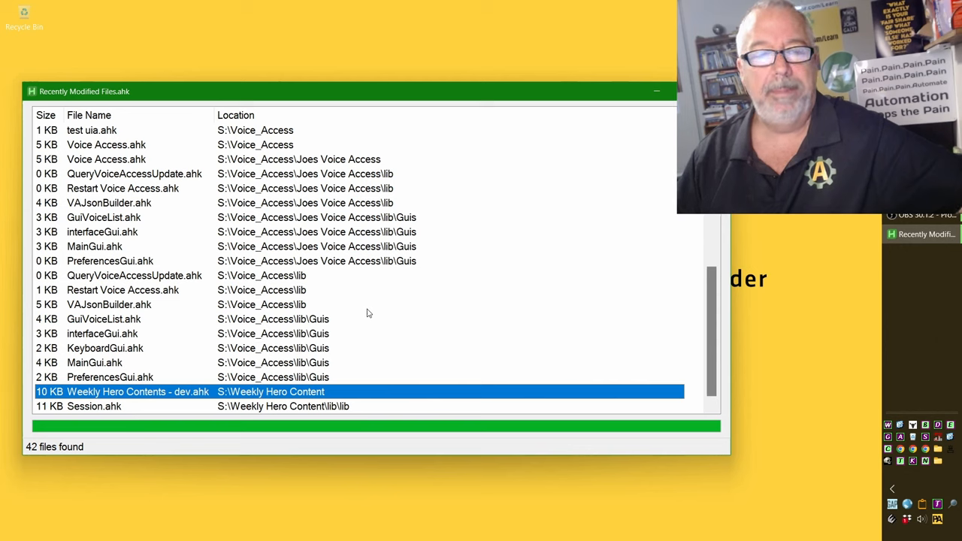
pyautogui.moveTo(366, 308)
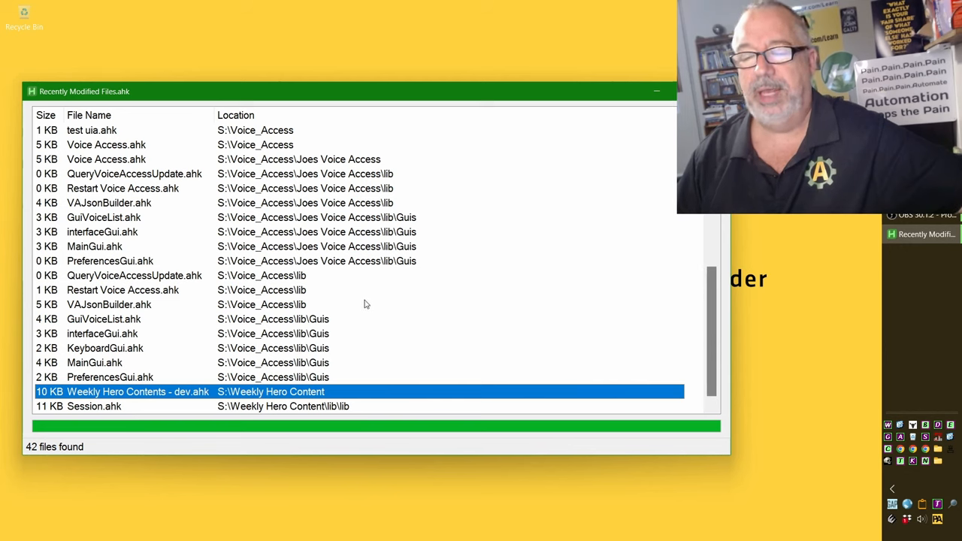
pyautogui.moveTo(402, 236)
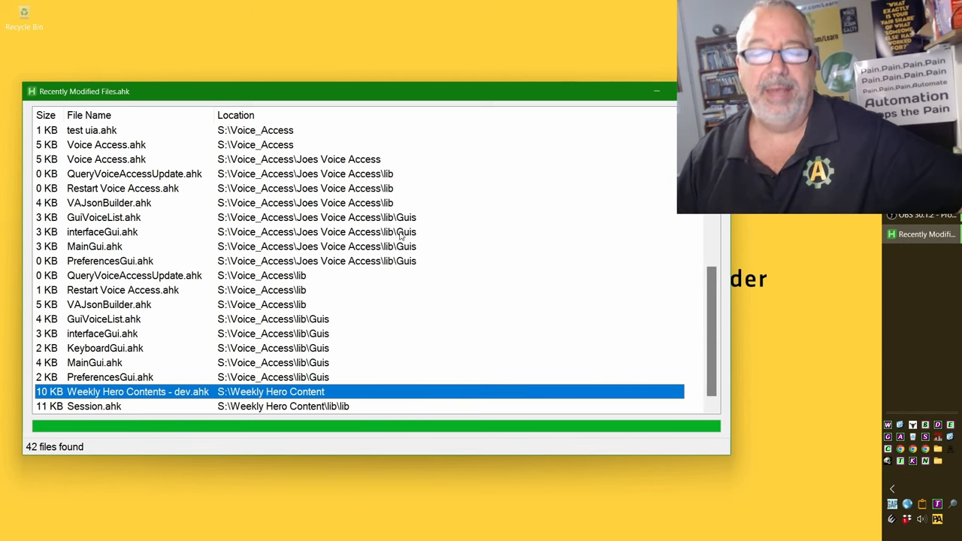